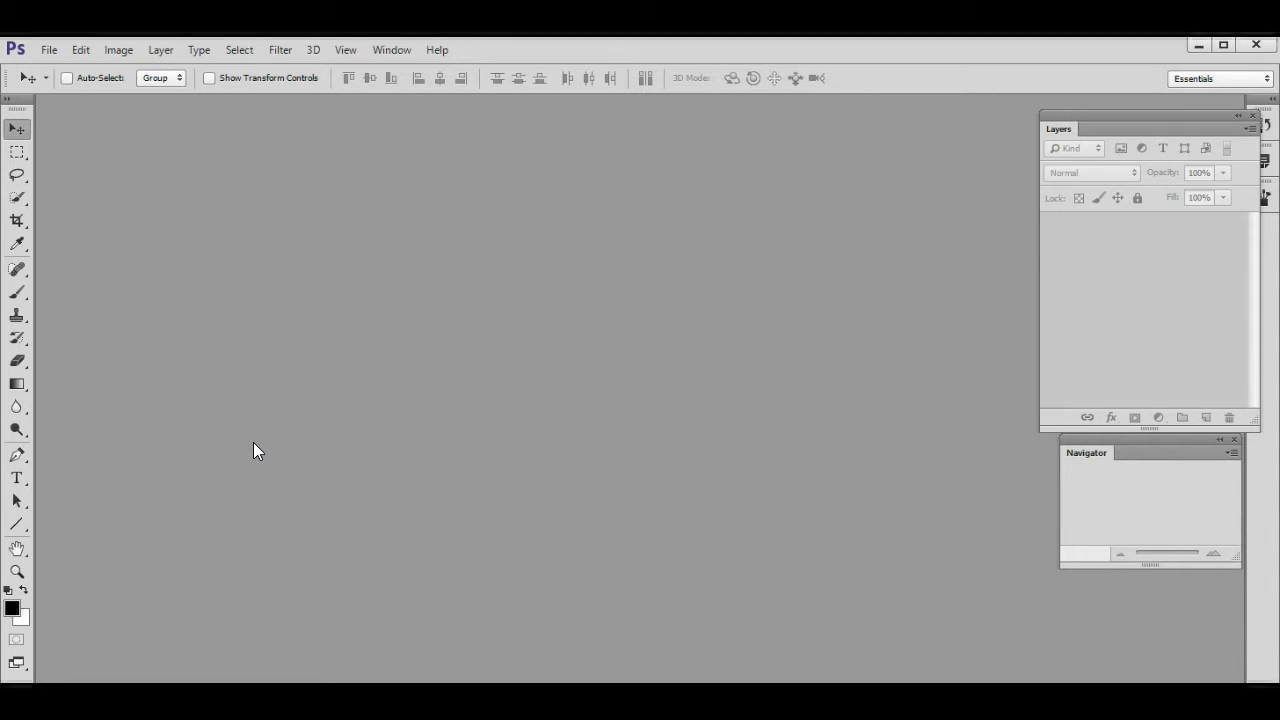
mouse_move(255, 450)
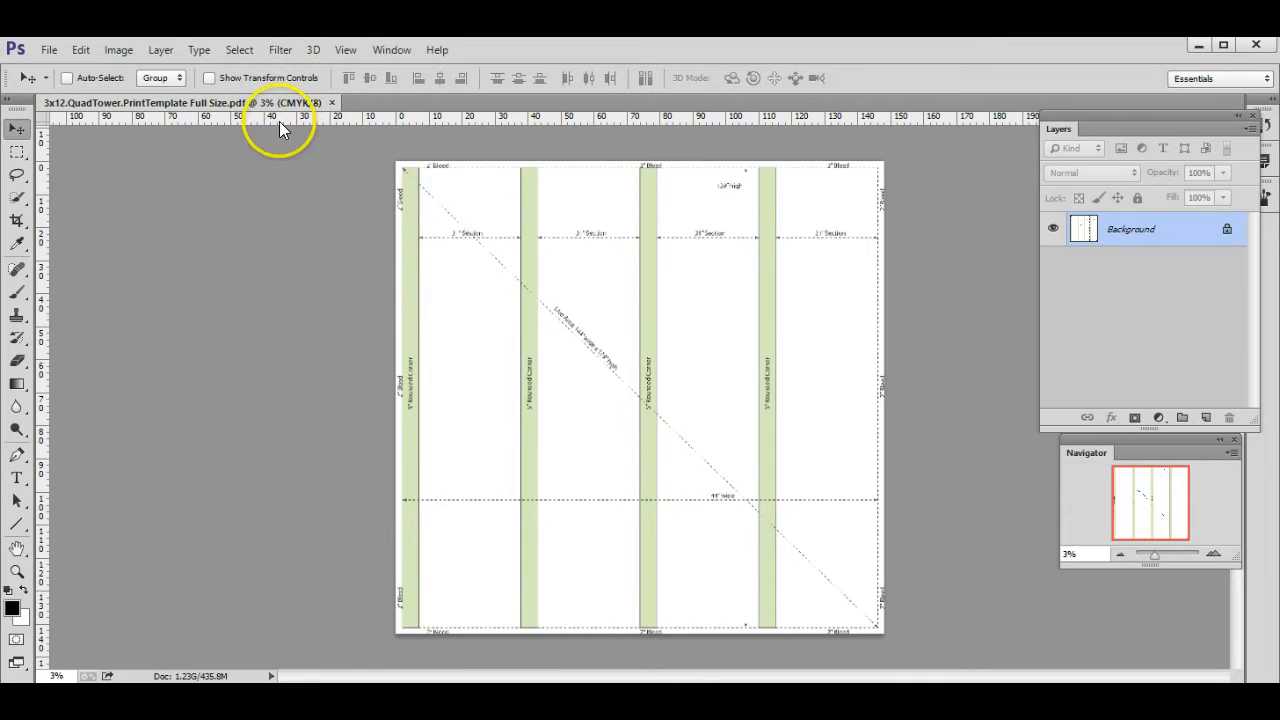
mouse_move(325, 130)
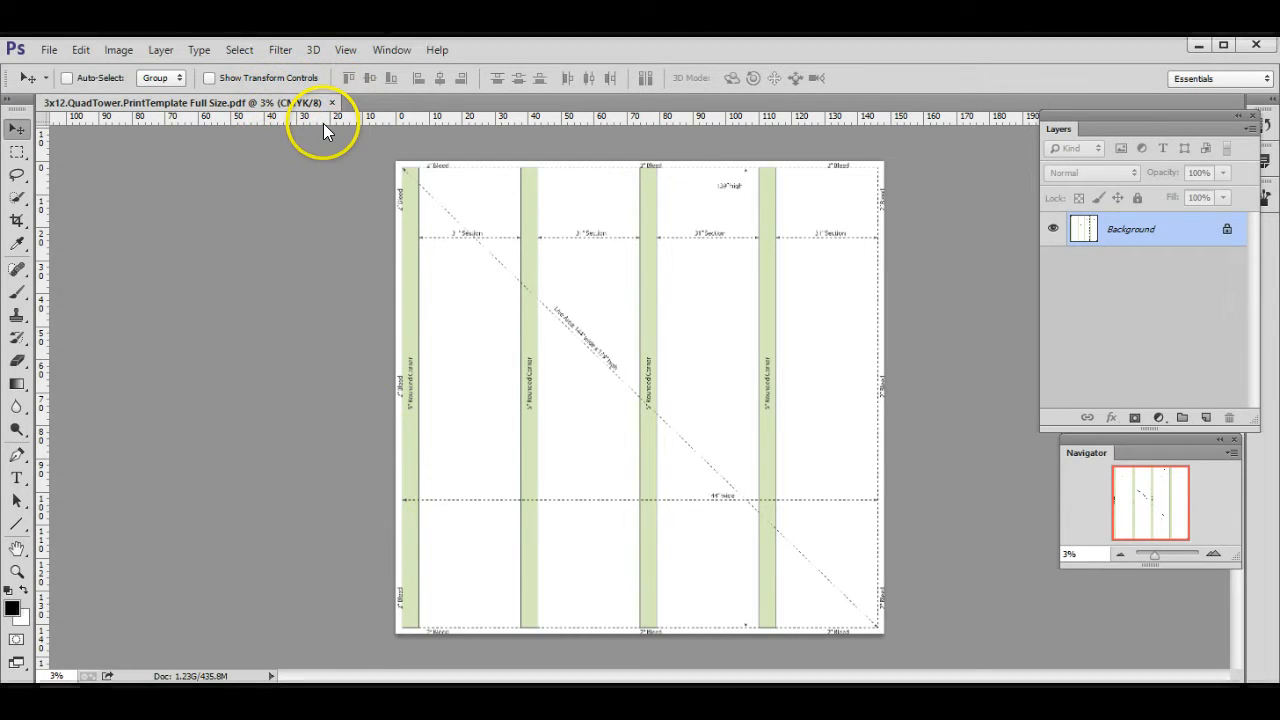
mouse_move(318, 140)
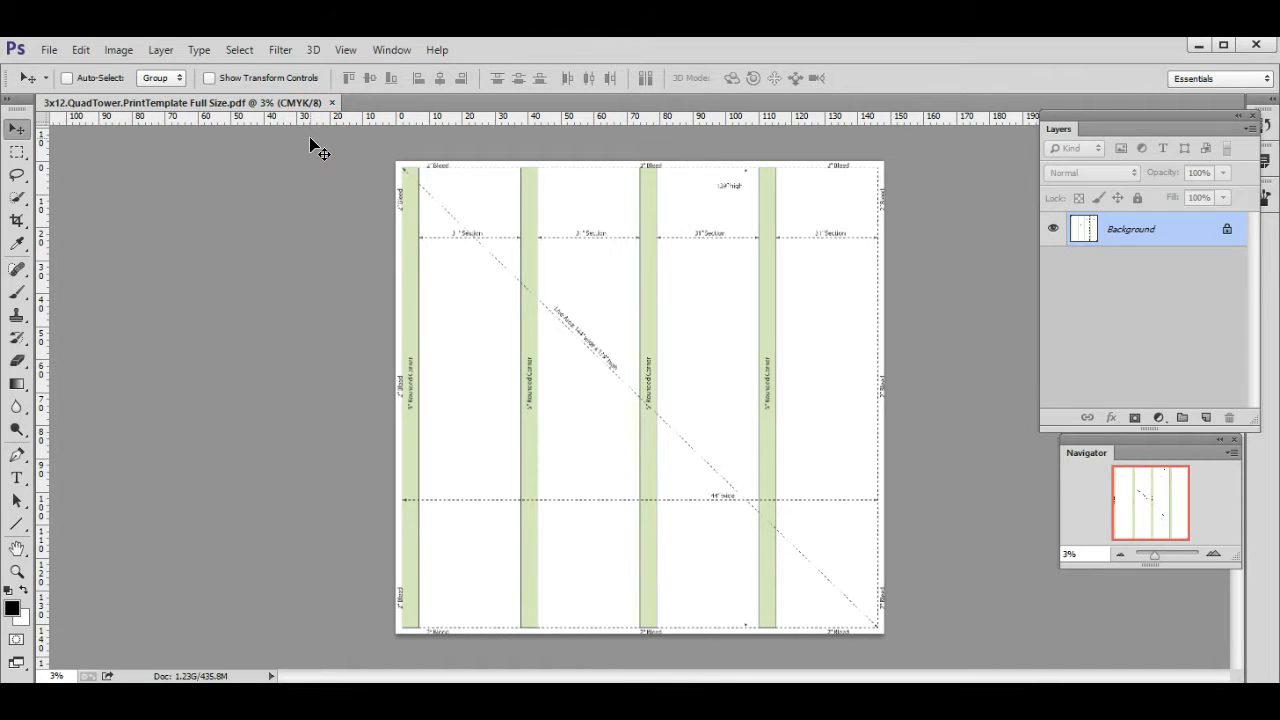
left_click(118, 50)
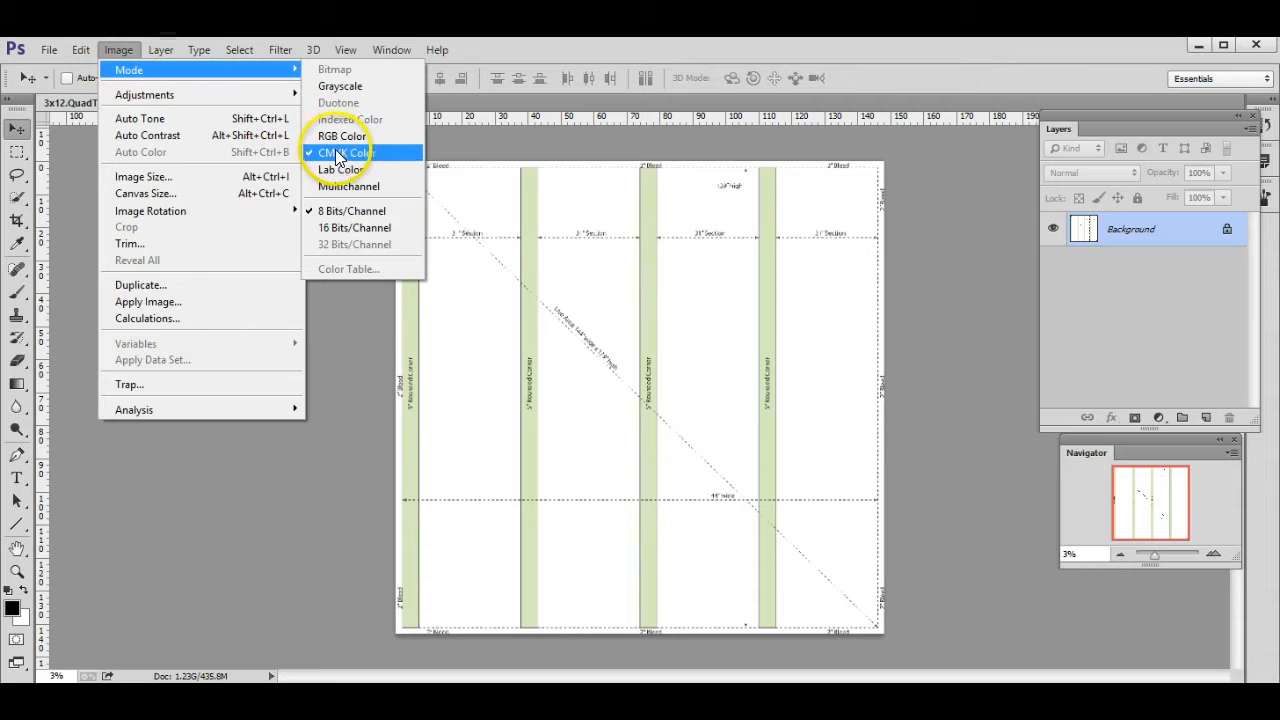
mouse_move(400, 460)
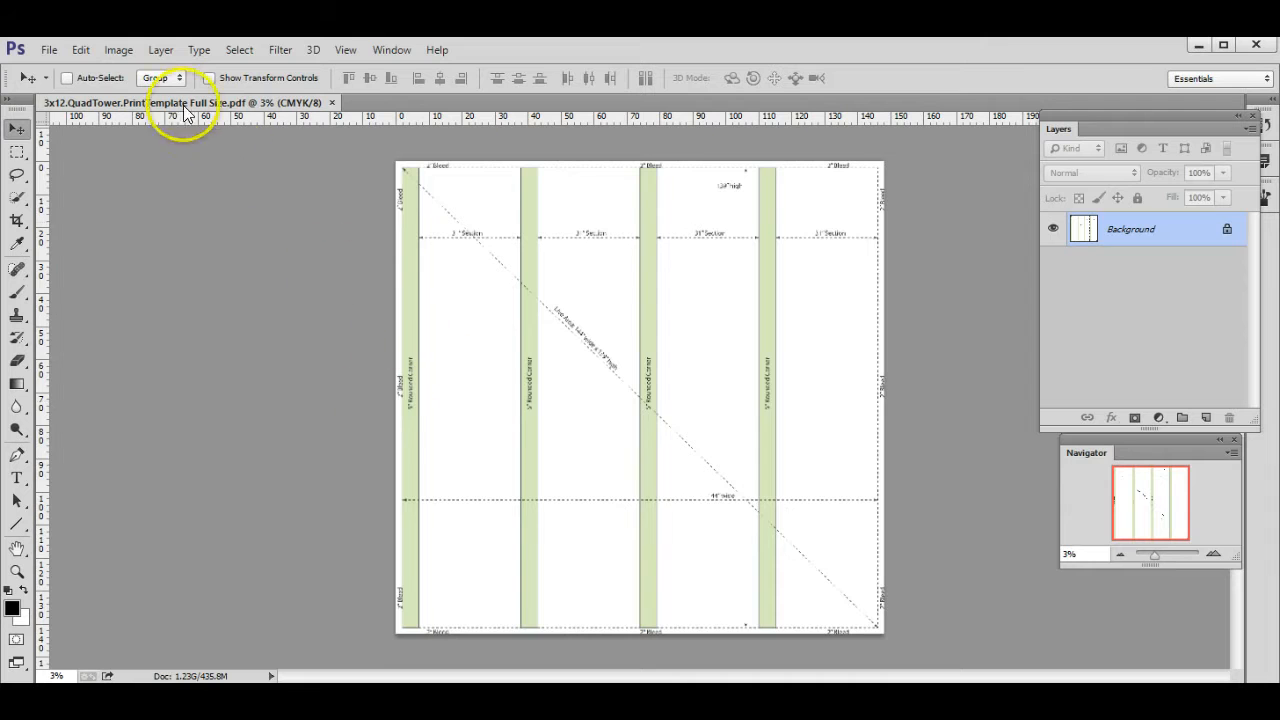
left_click(118, 49)
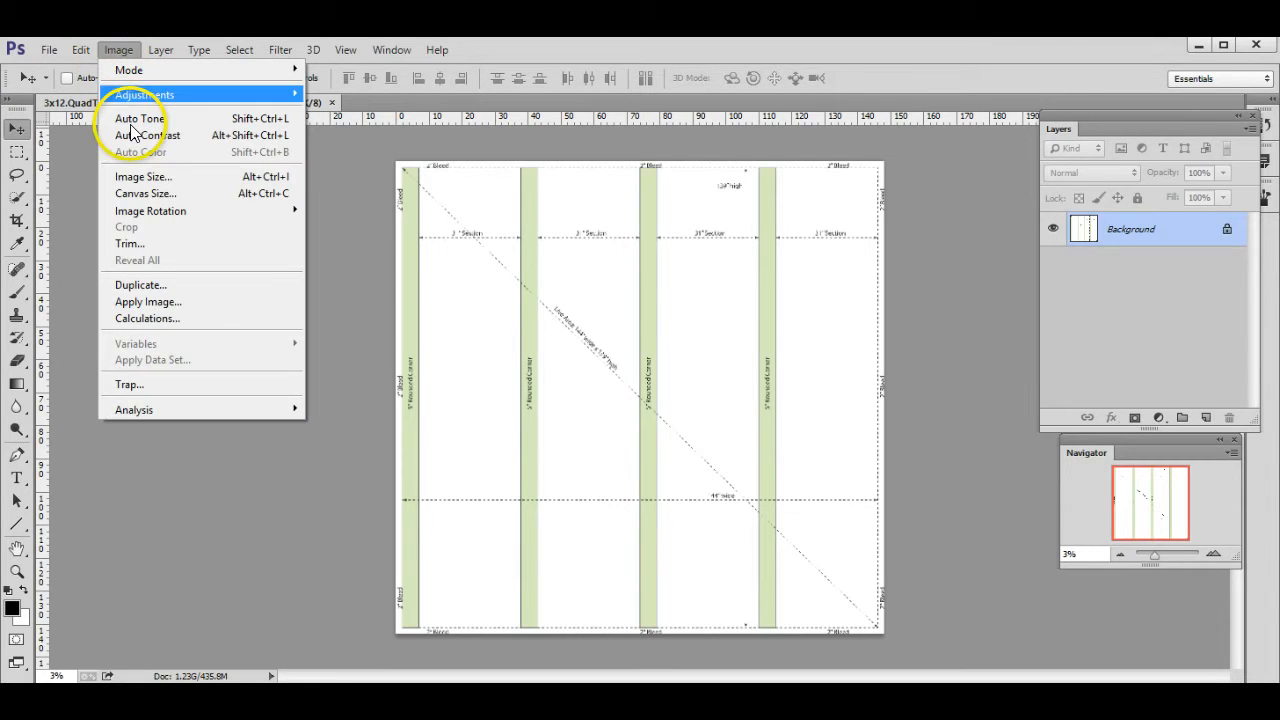
left_click(144, 176)
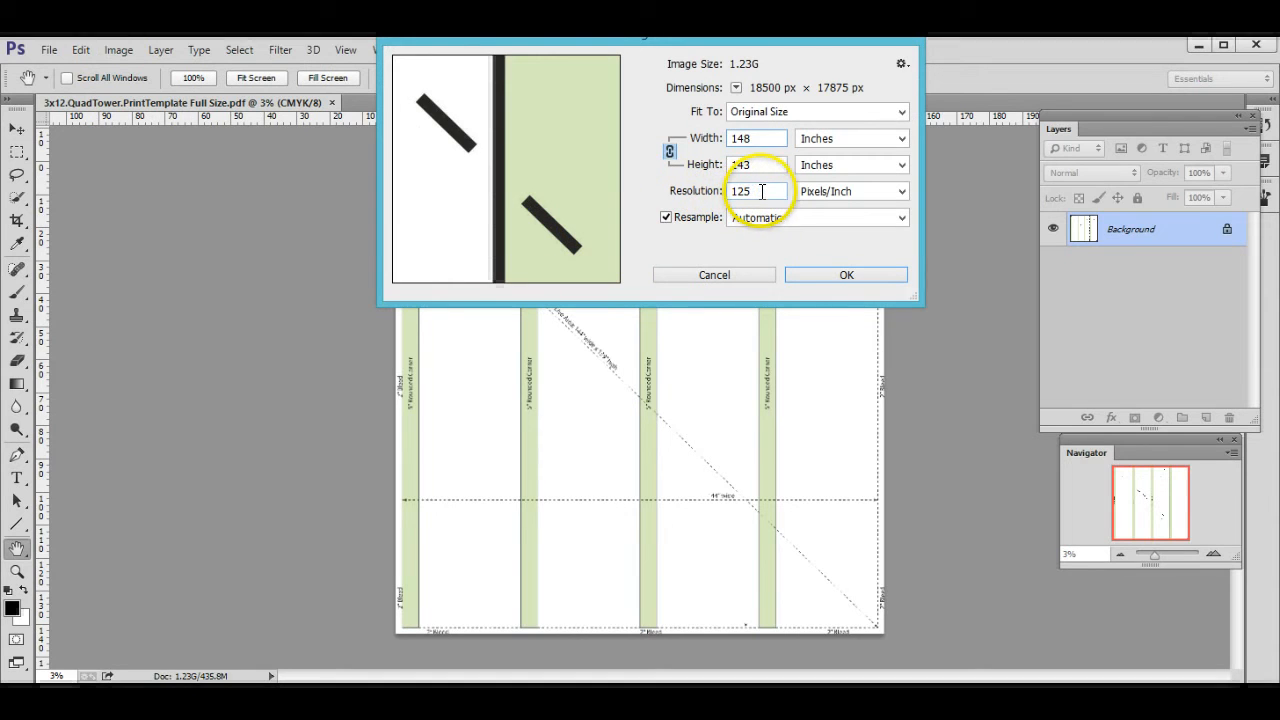
triple_click(757, 191)
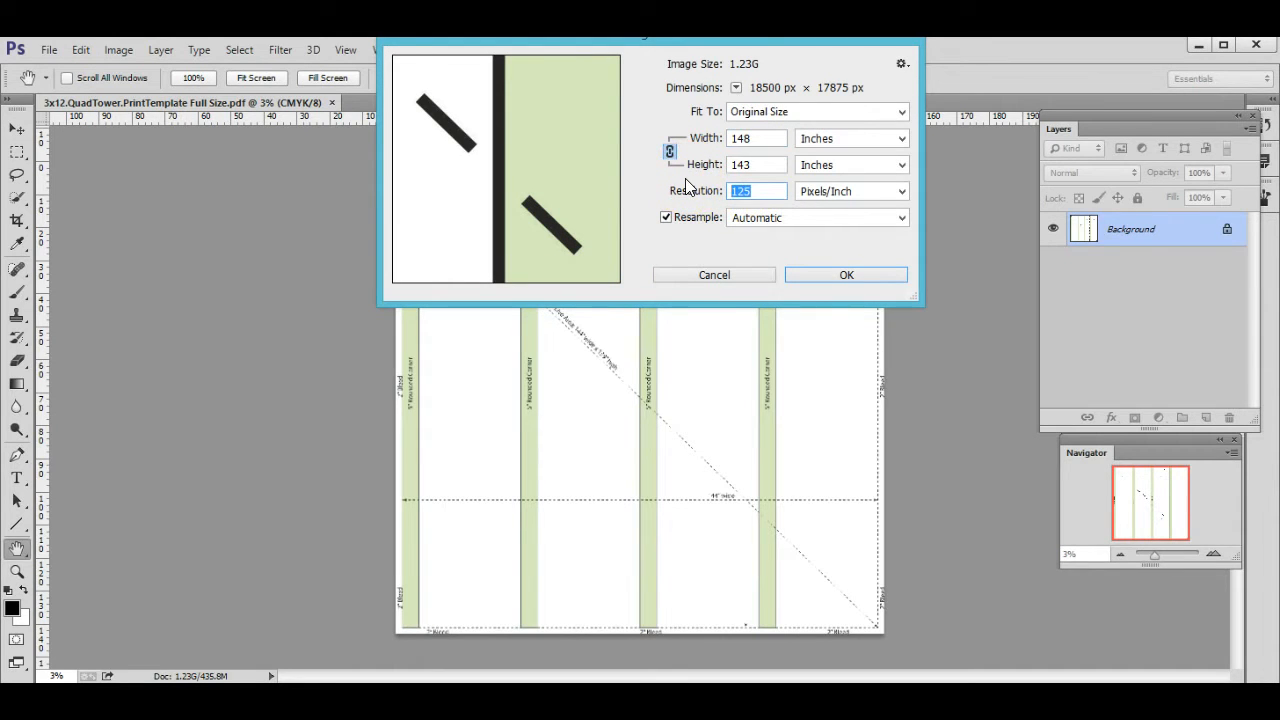
left_click(846, 274)
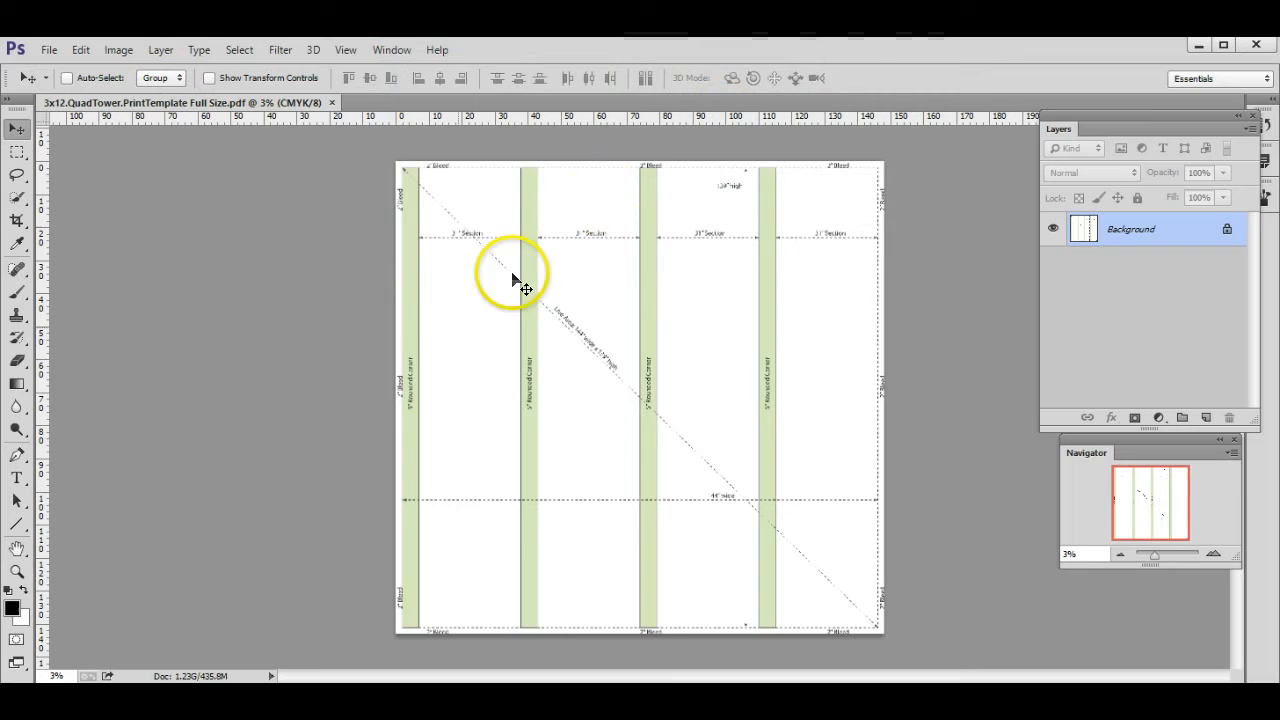
mouse_move(330, 278)
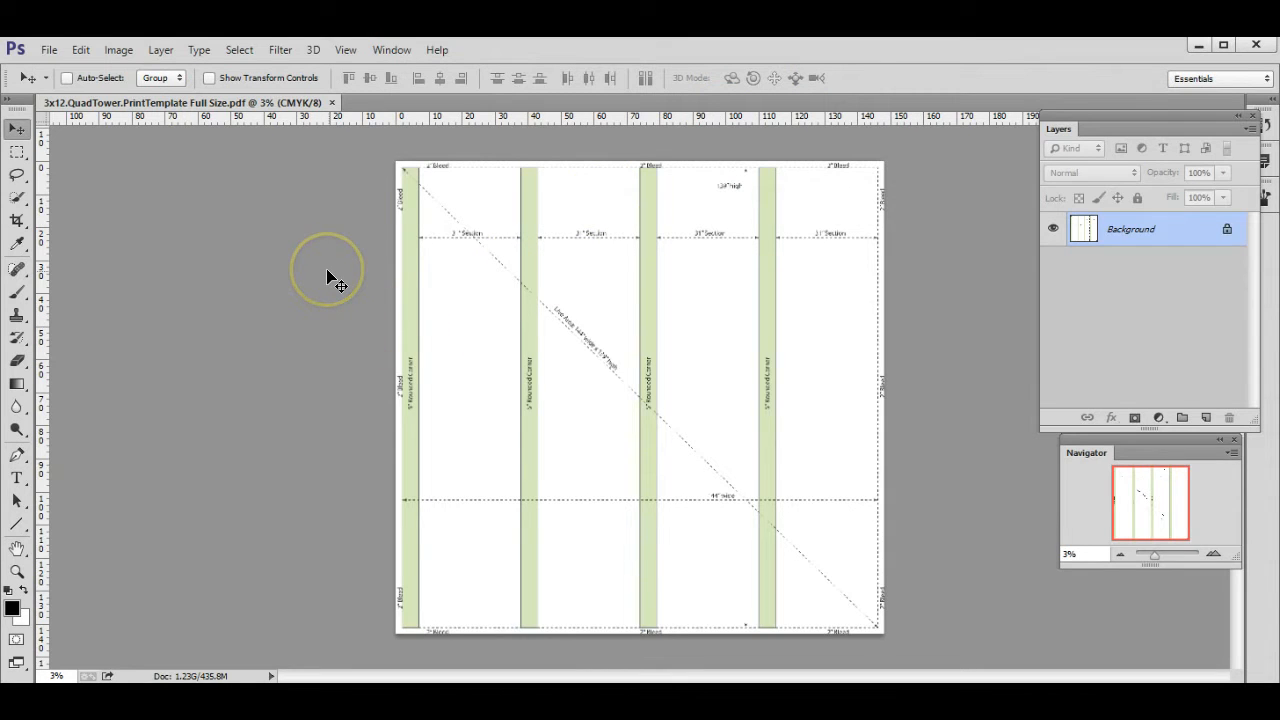
mouse_move(333, 278)
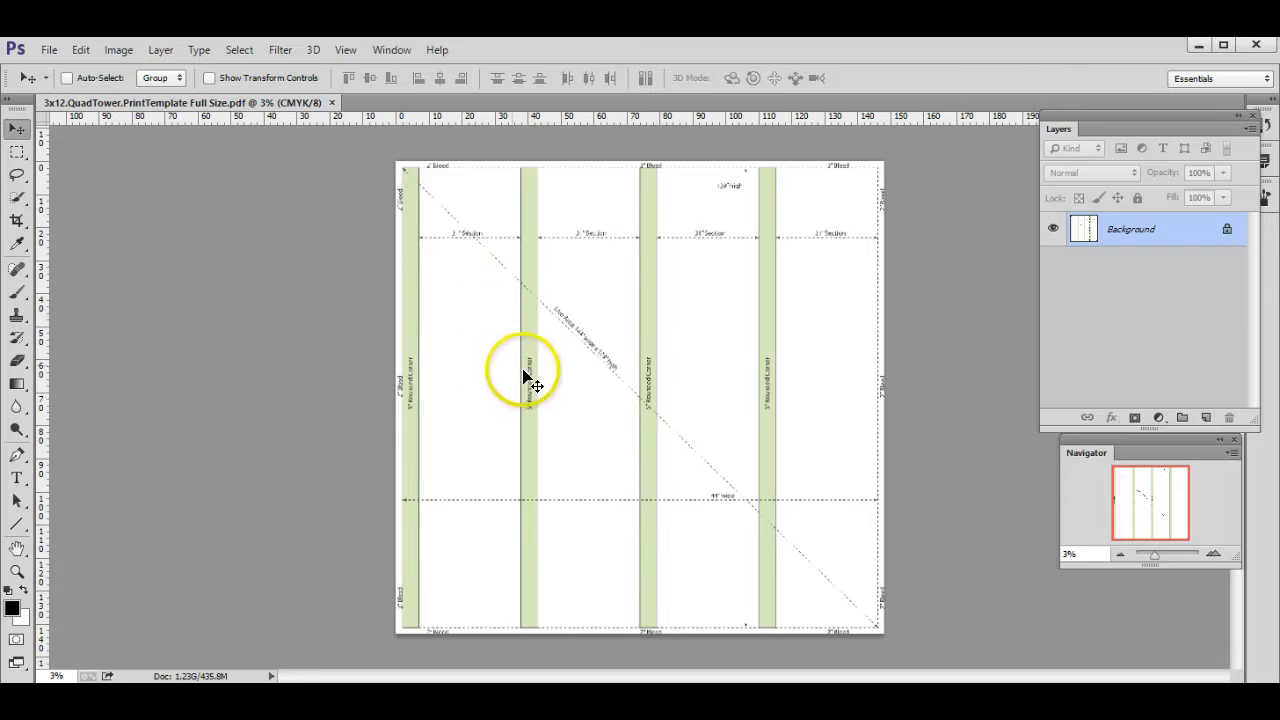
mouse_move(353, 403)
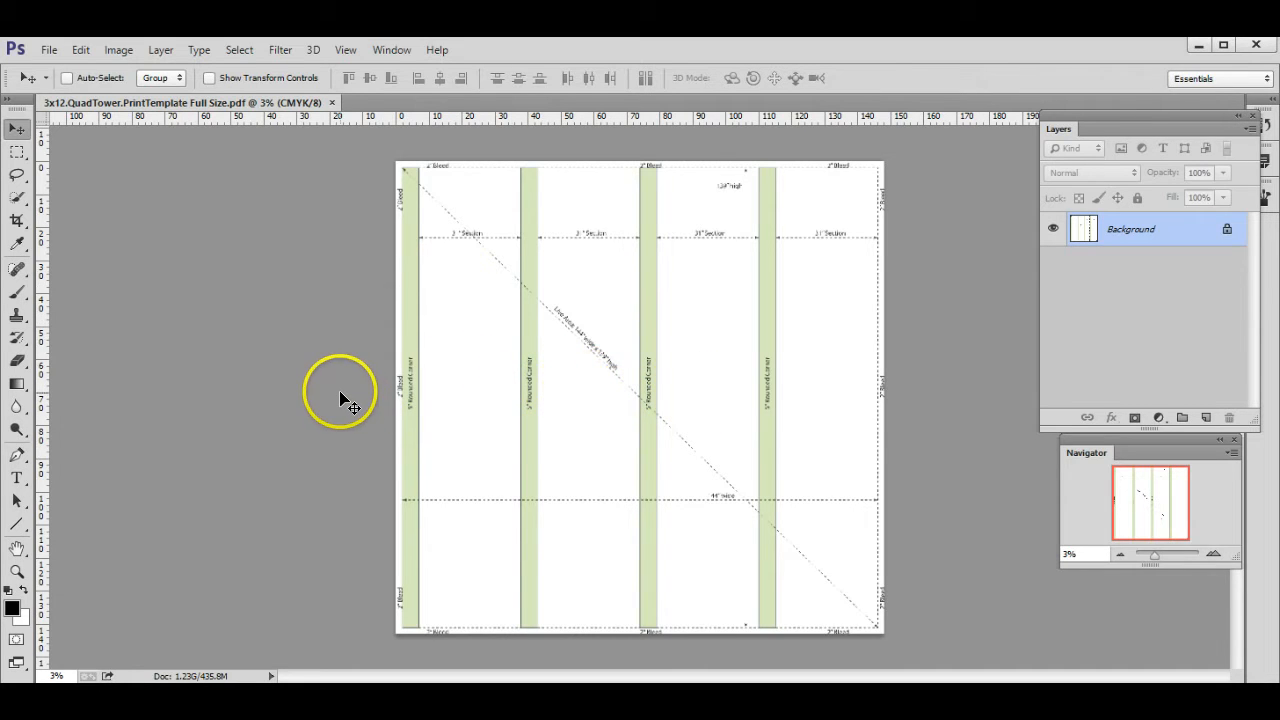
mouse_move(348, 397)
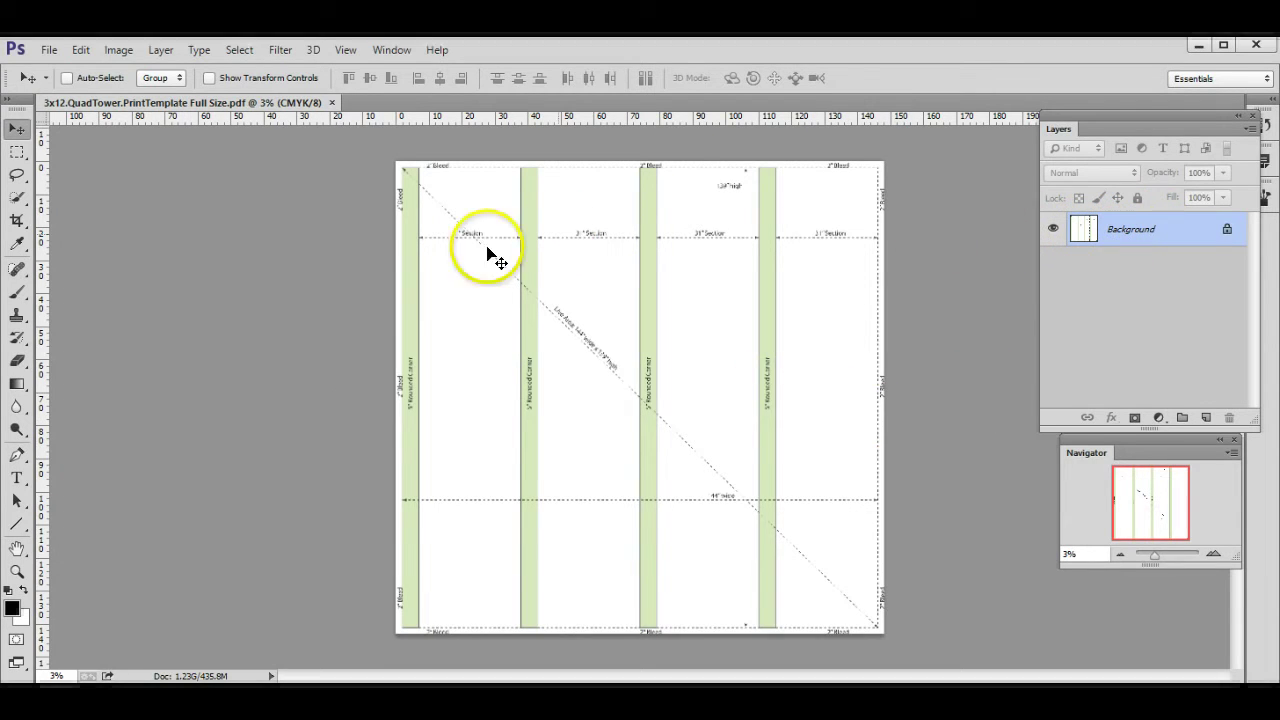
mouse_move(308, 240)
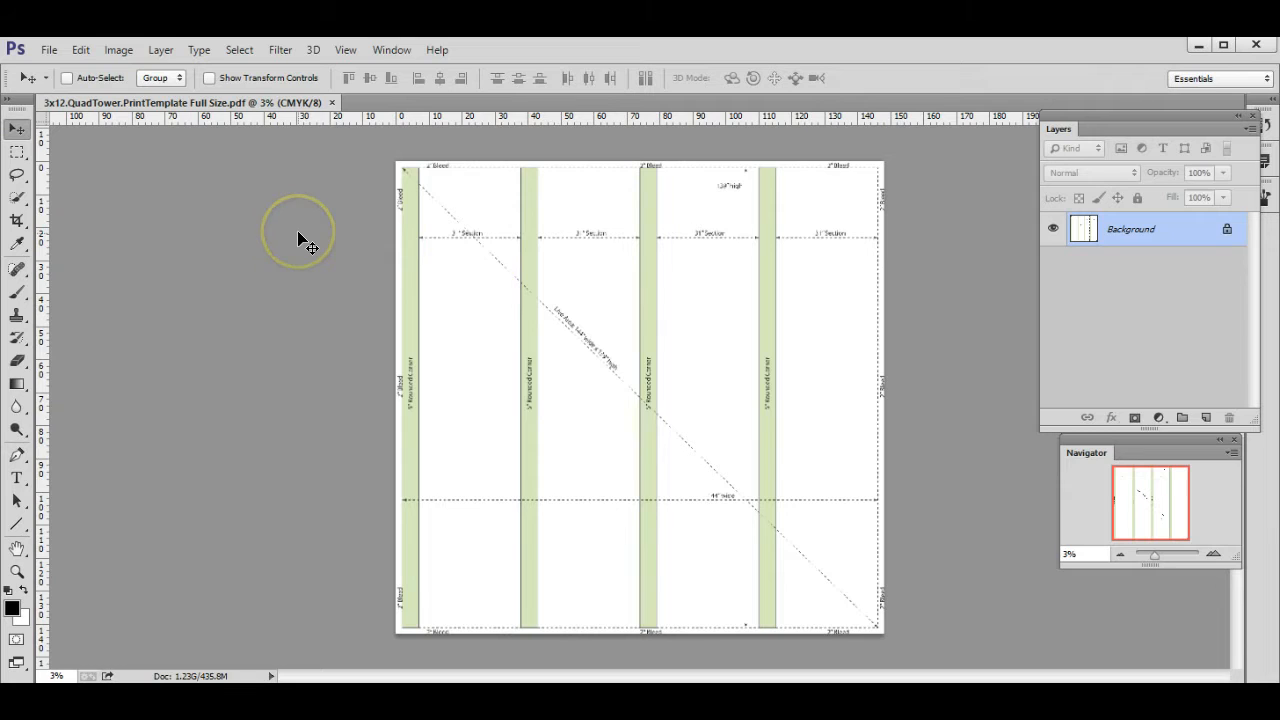
mouse_move(210, 175)
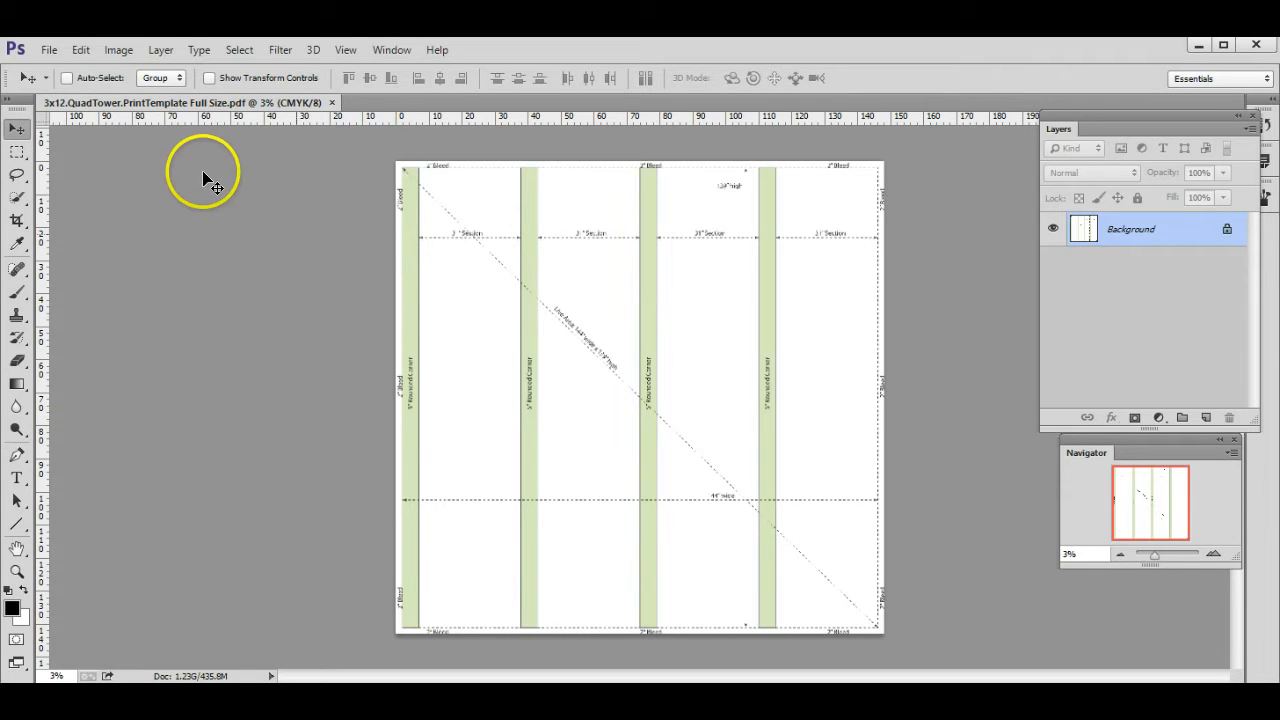
mouse_move(570, 305)
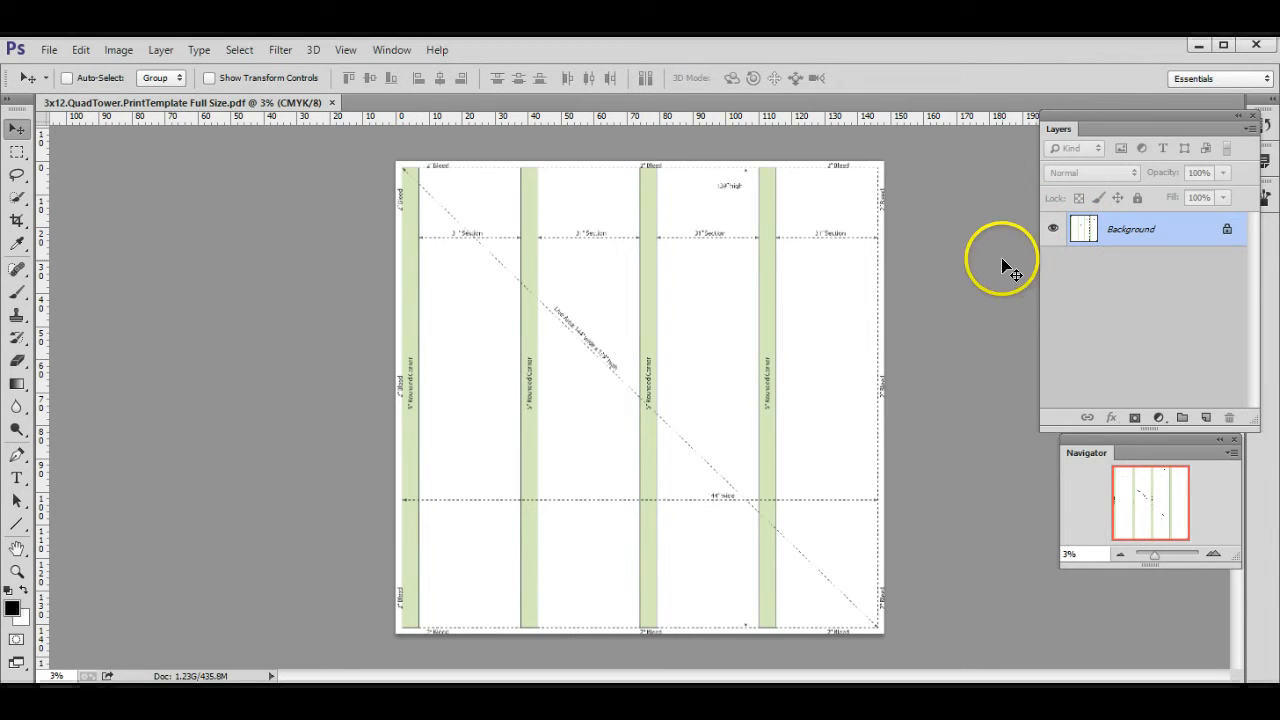
left_click(48, 50)
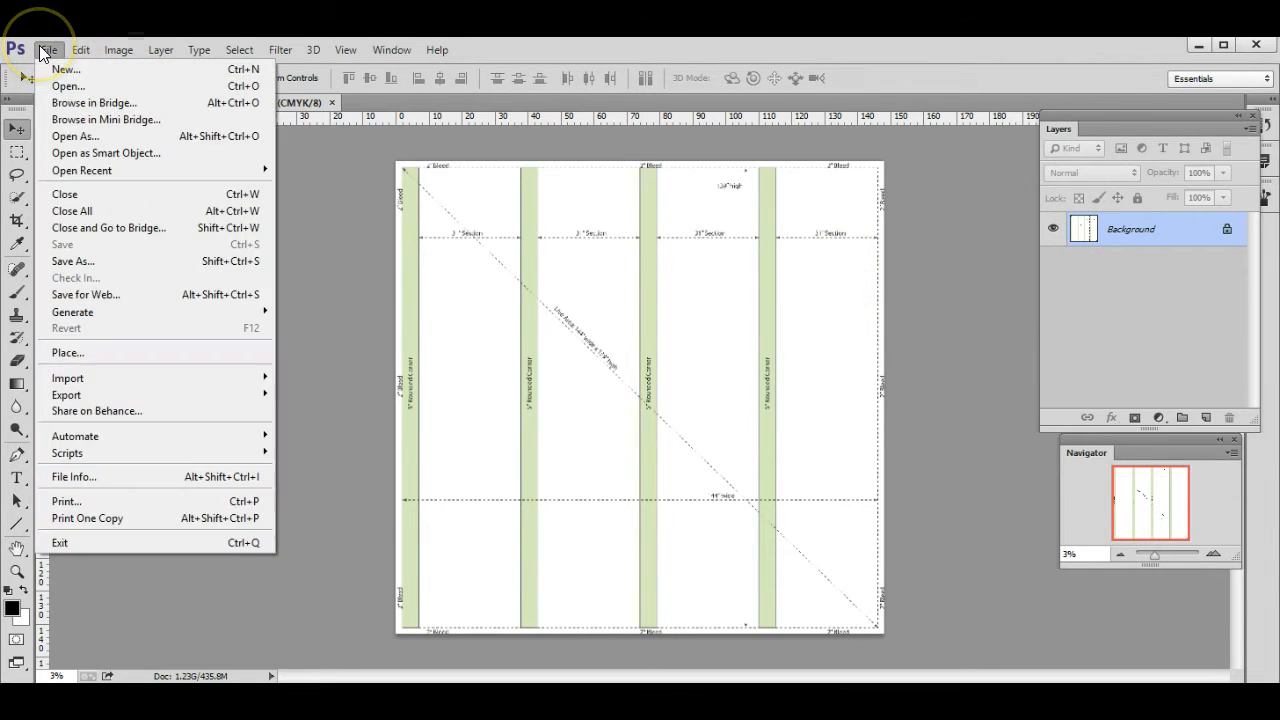
mouse_move(80, 312)
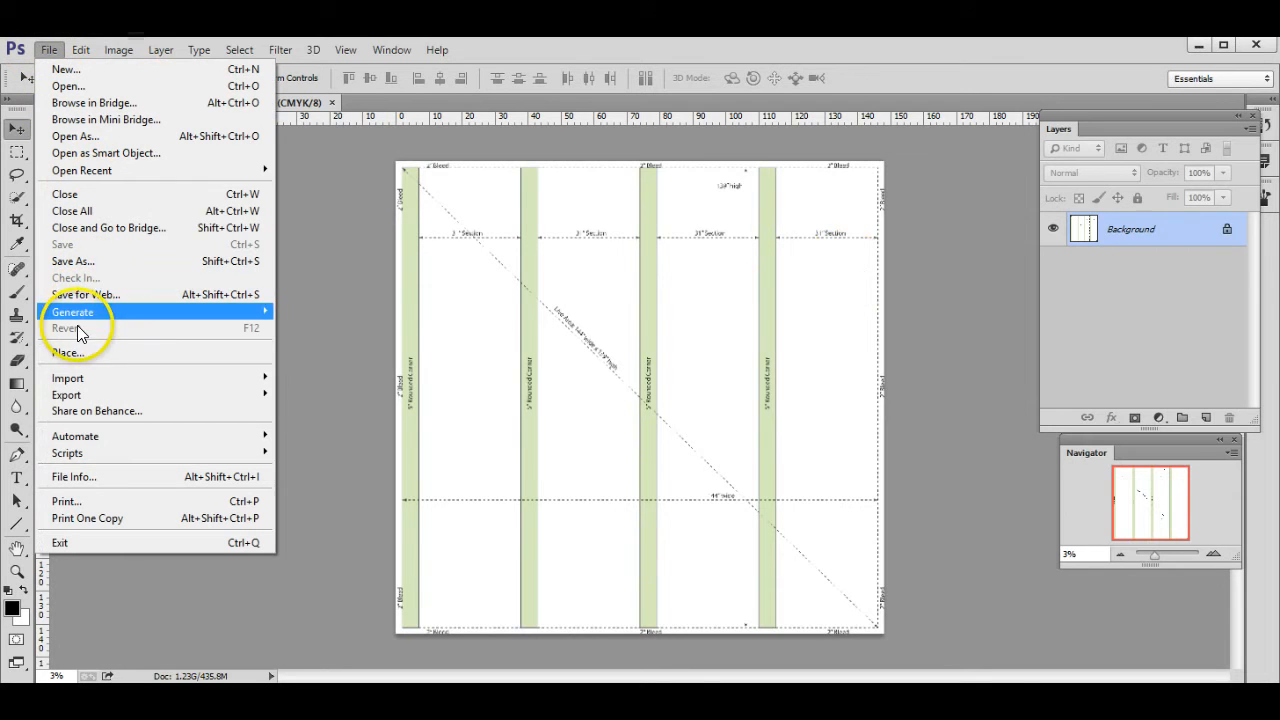
mouse_move(347, 361)
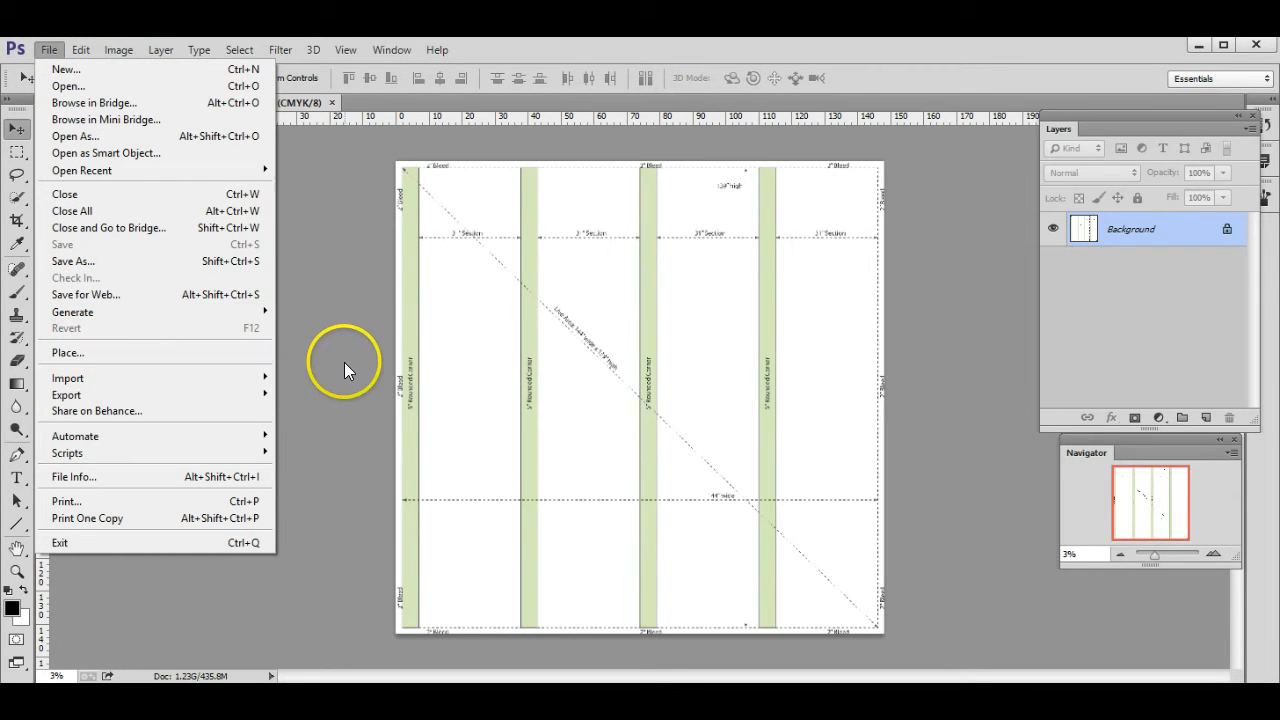
mouse_move(400, 375)
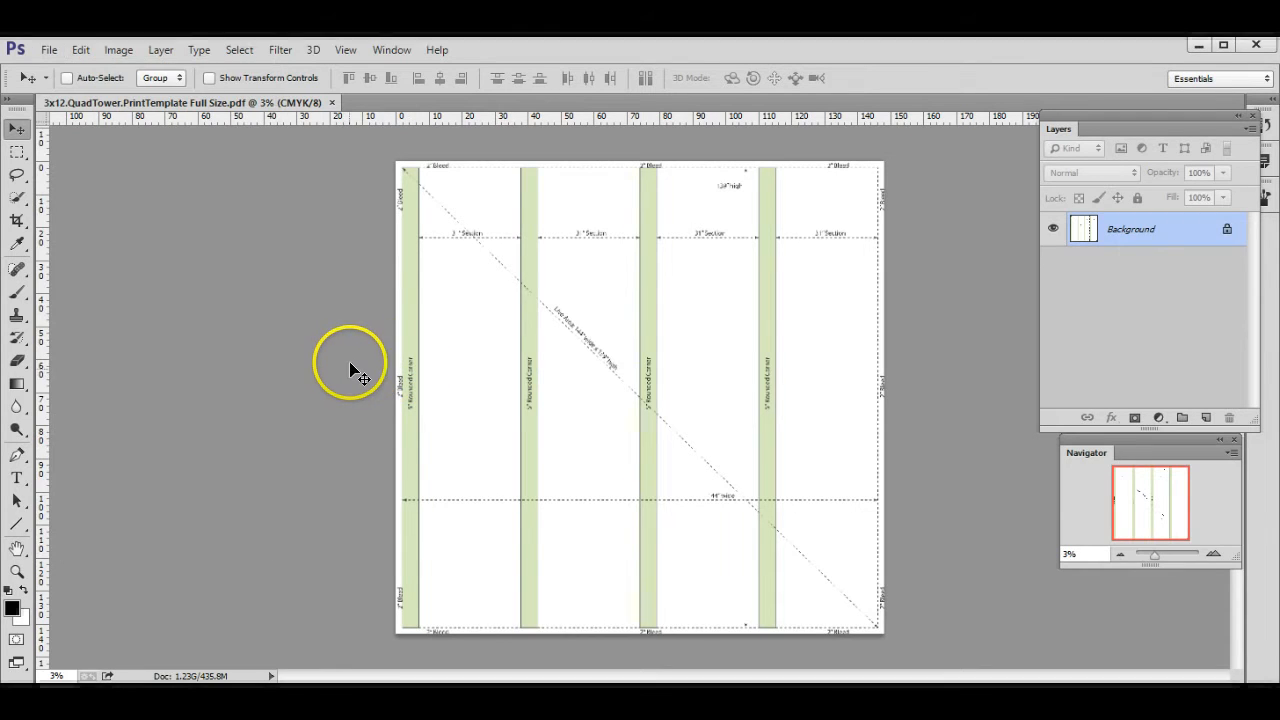
mouse_move(357, 307)
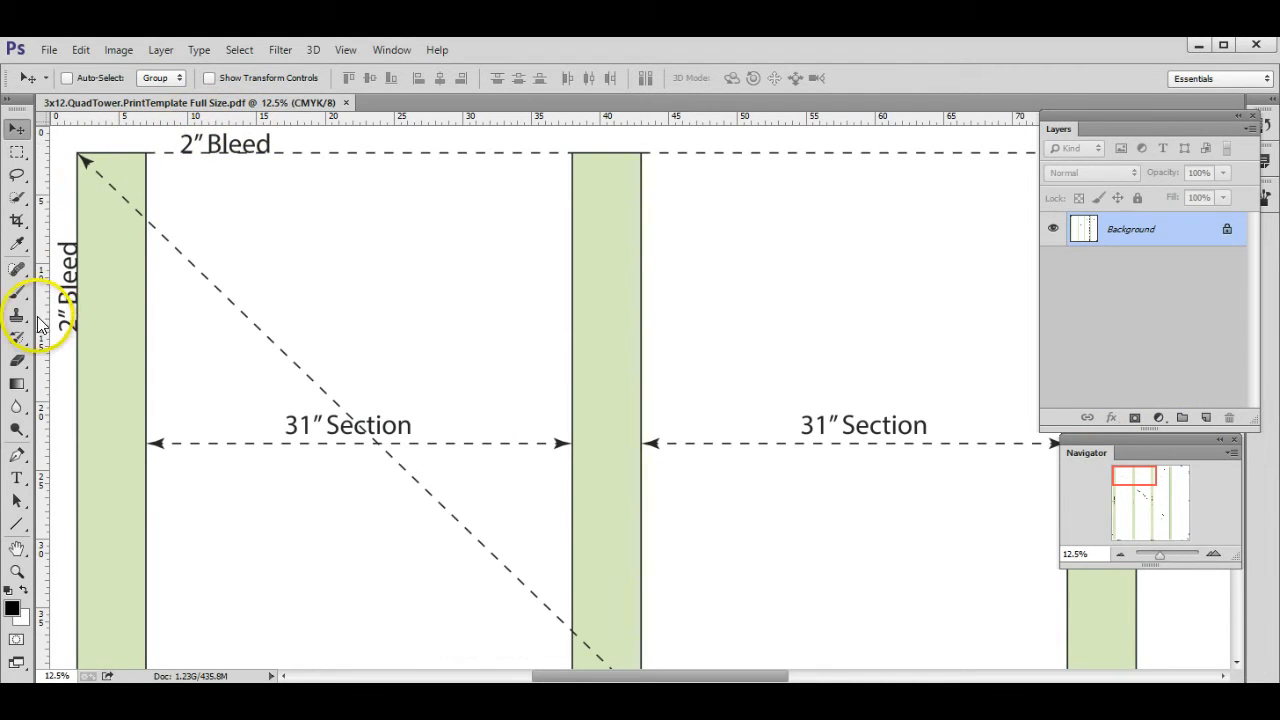
mouse_move(920, 285)
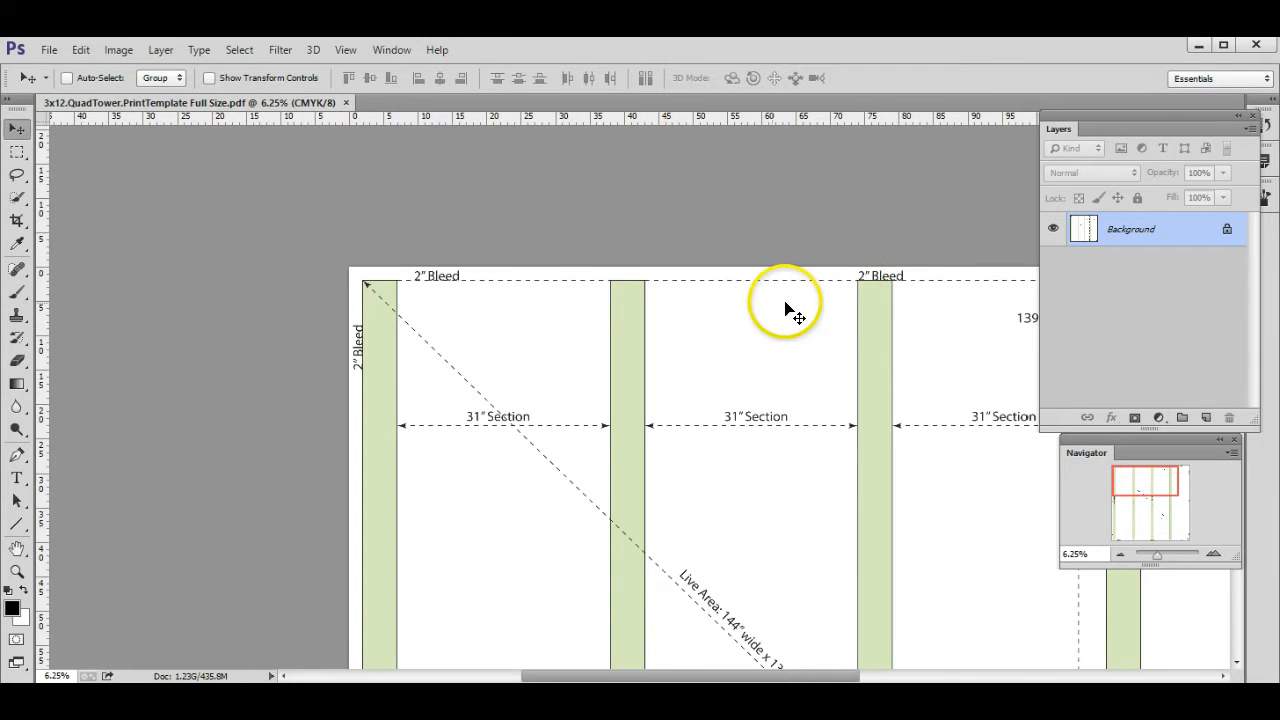
Zoom into the template's top-left corner to read the 2" Bleed and 31" Section labels
scroll("down", 3)
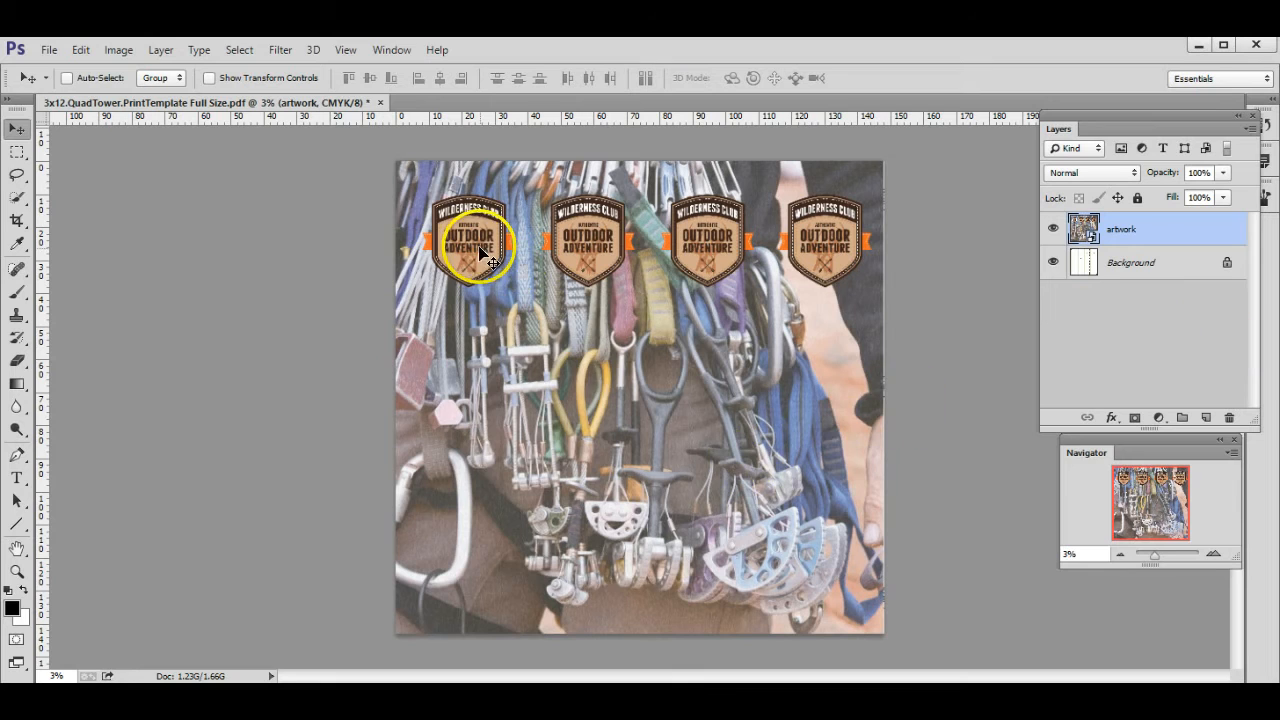
mouse_move(628, 242)
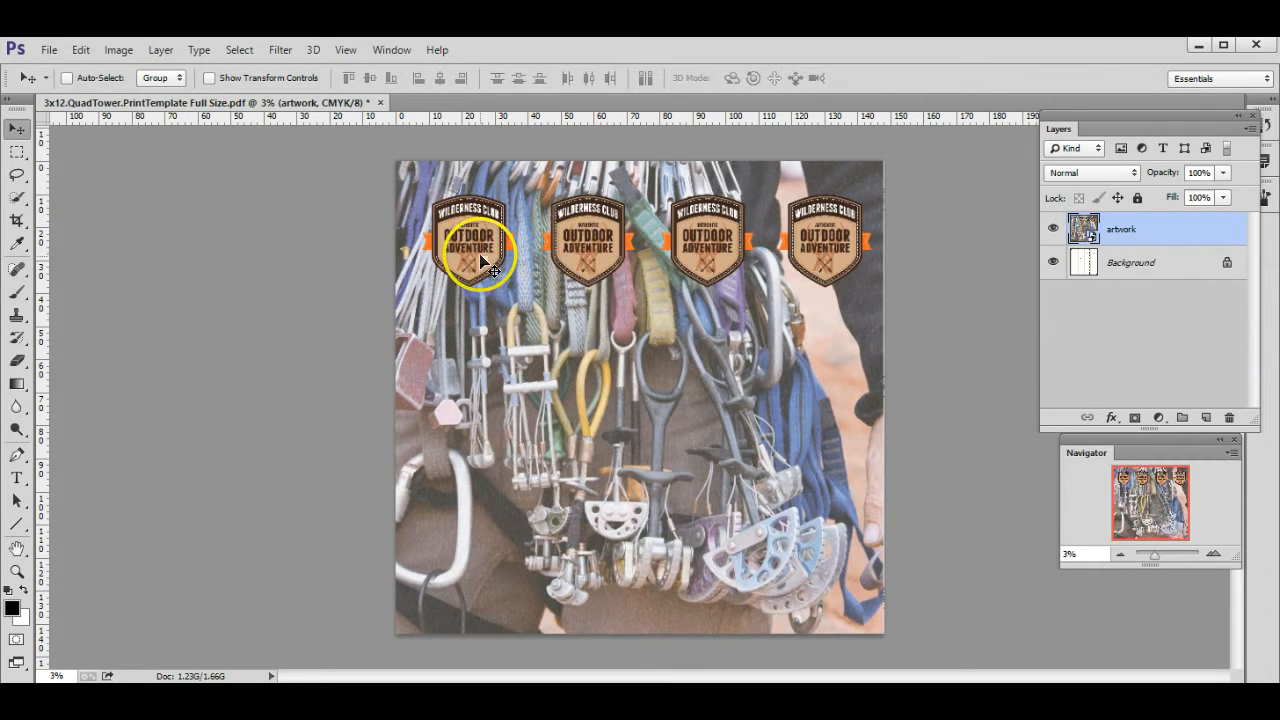
mouse_move(630, 420)
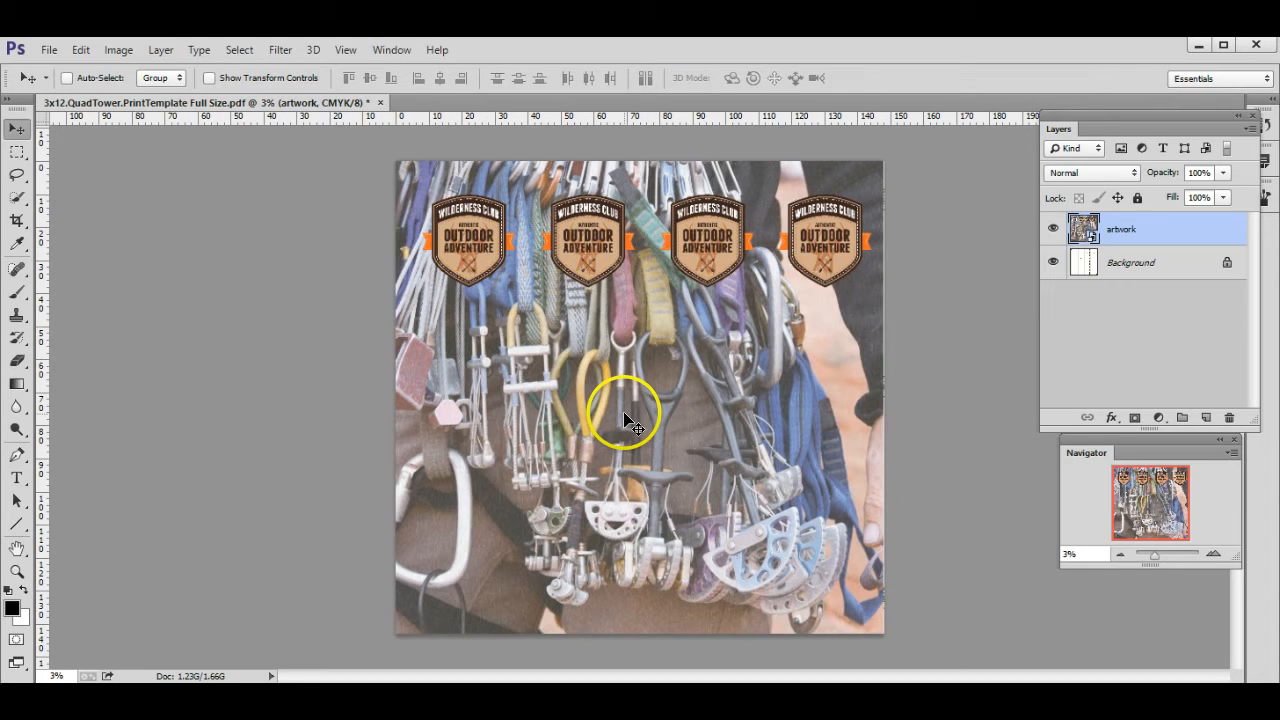
mouse_move(315, 400)
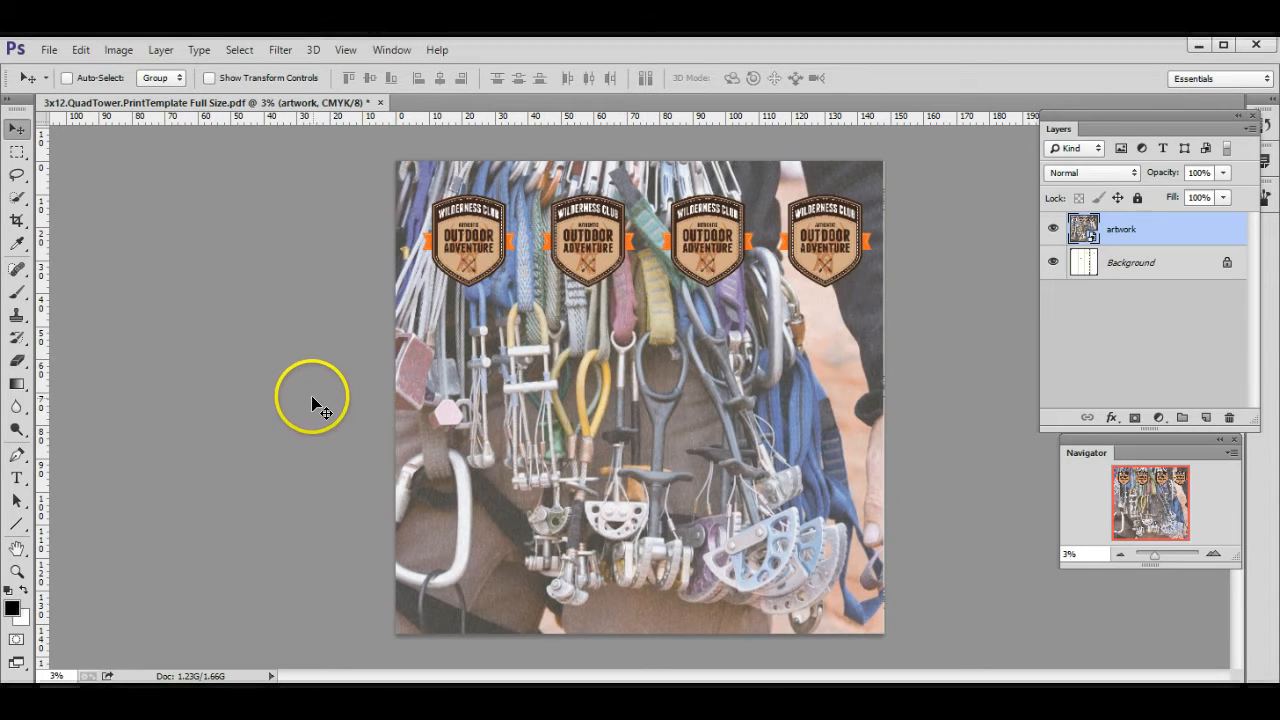
mouse_move(720, 440)
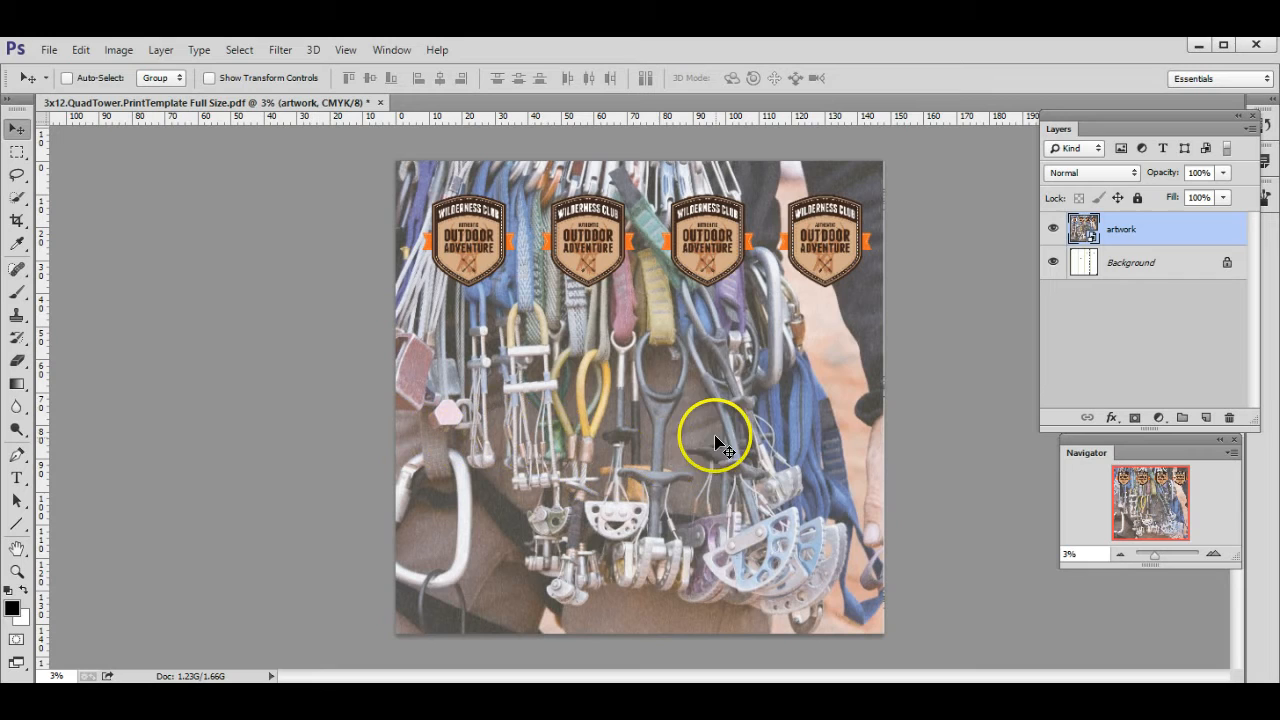
mouse_move(925, 305)
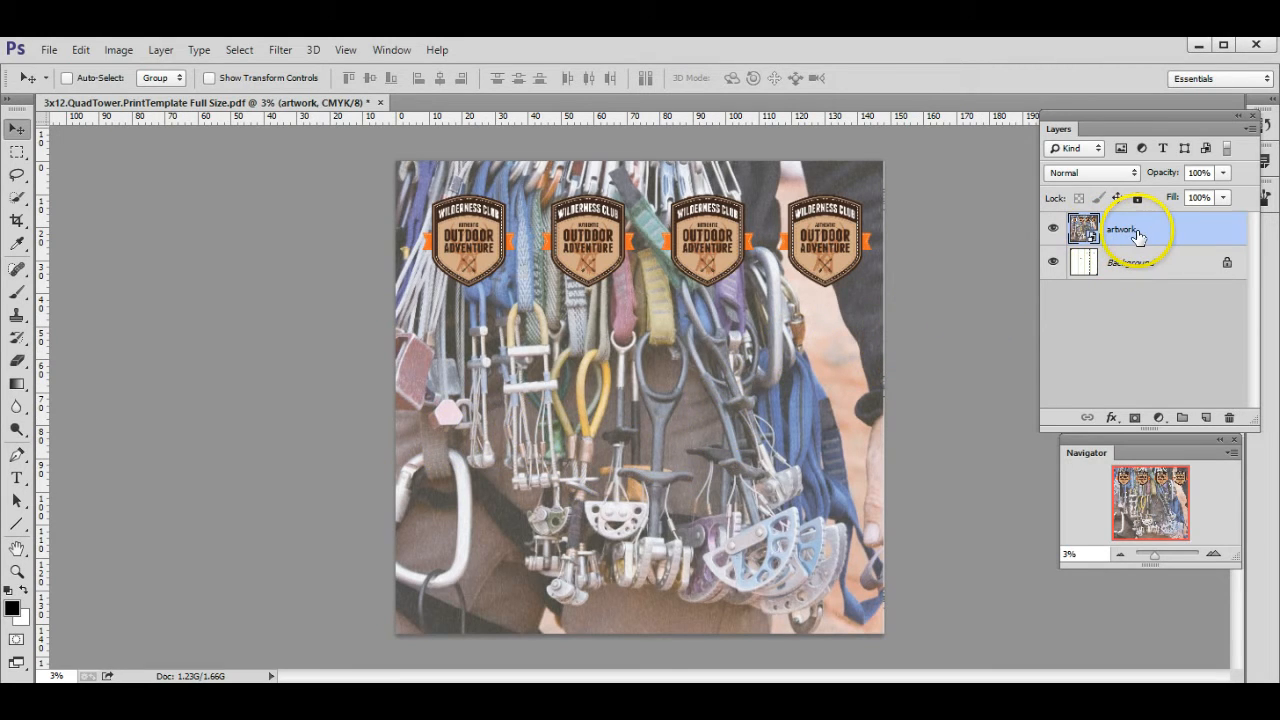
In Blending Options, drop the artwork layer's opacity to about 34%, then restore it to 100%
right_click(1120, 228)
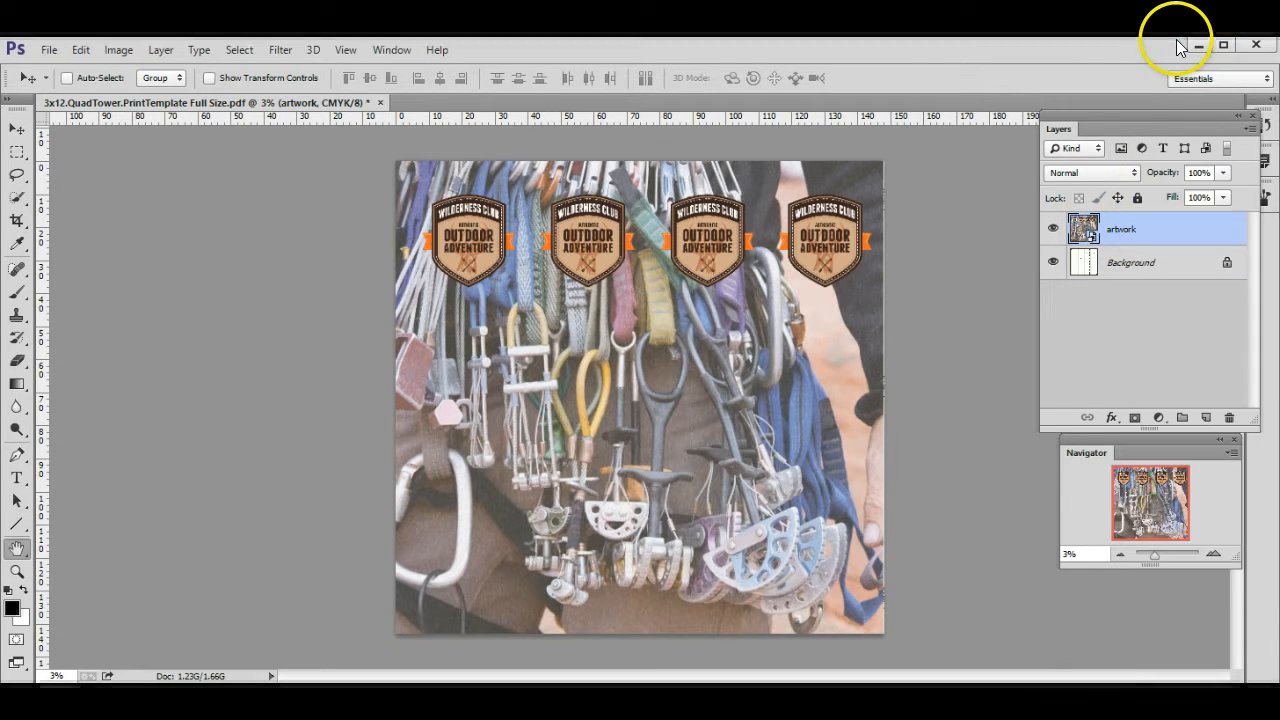
double_click(1082, 228)
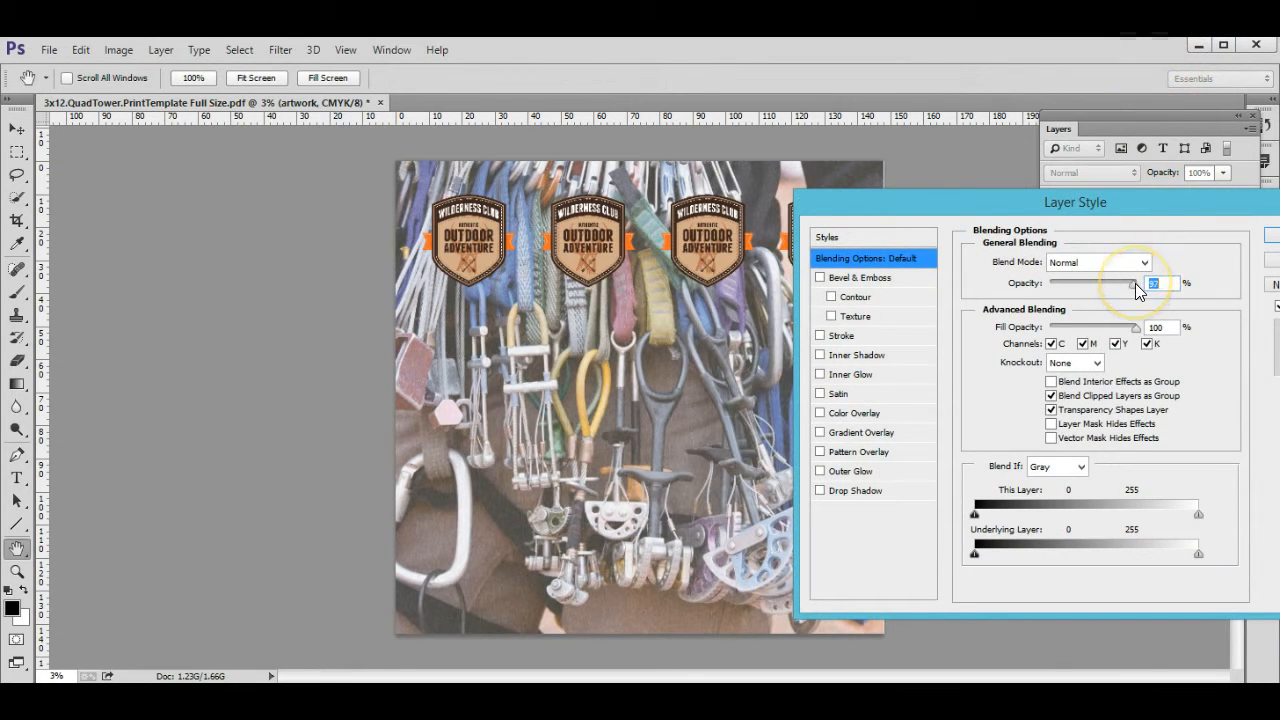
left_click_drag(1130, 284, 1105, 284)
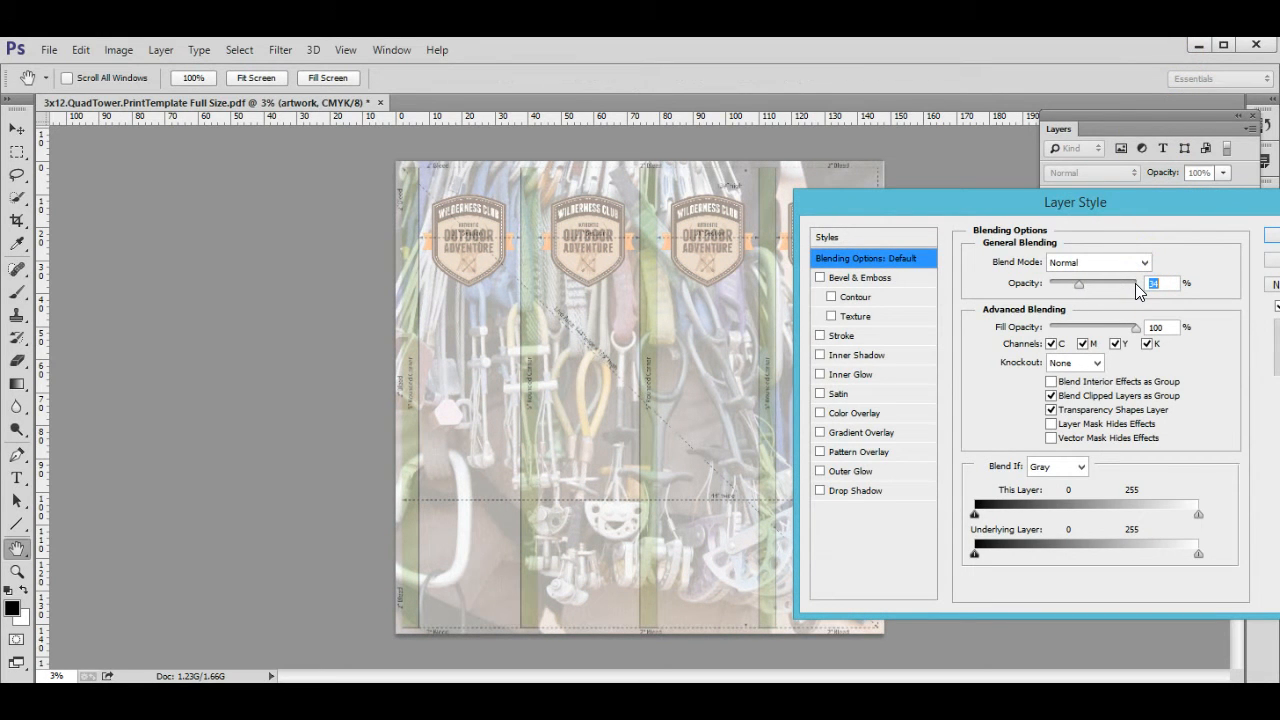
mouse_move(1080, 288)
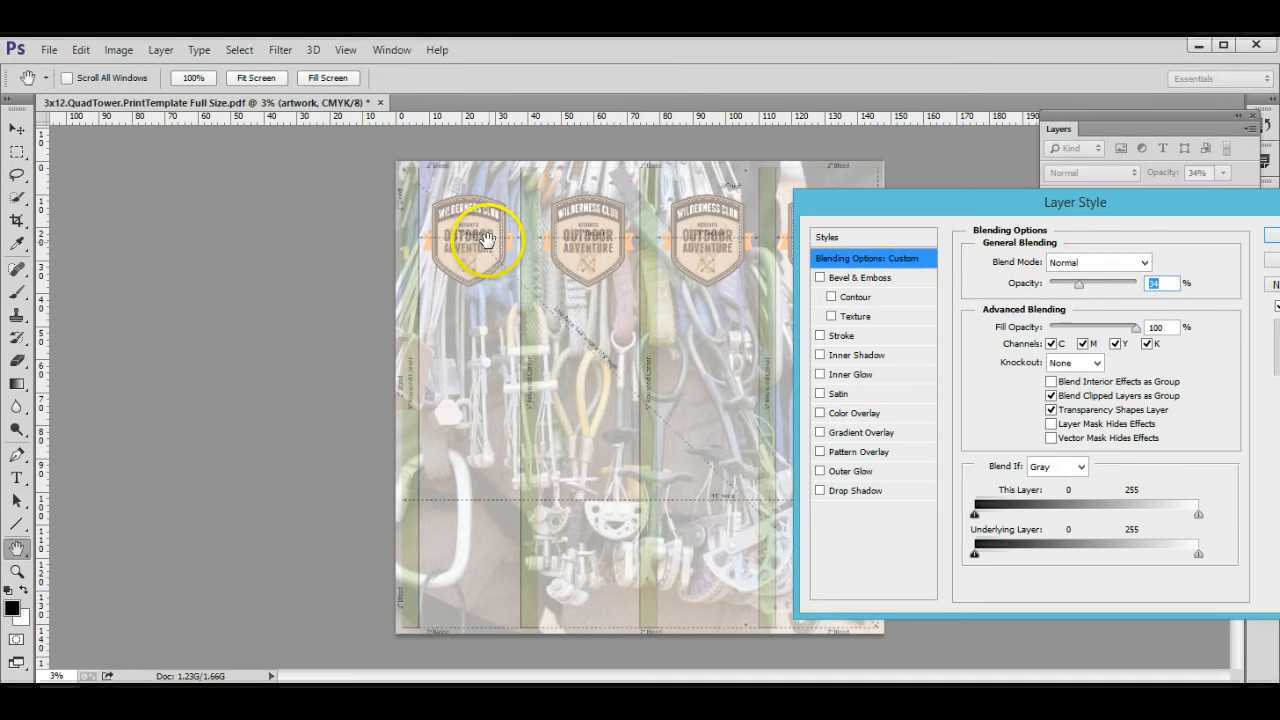
mouse_move(715, 255)
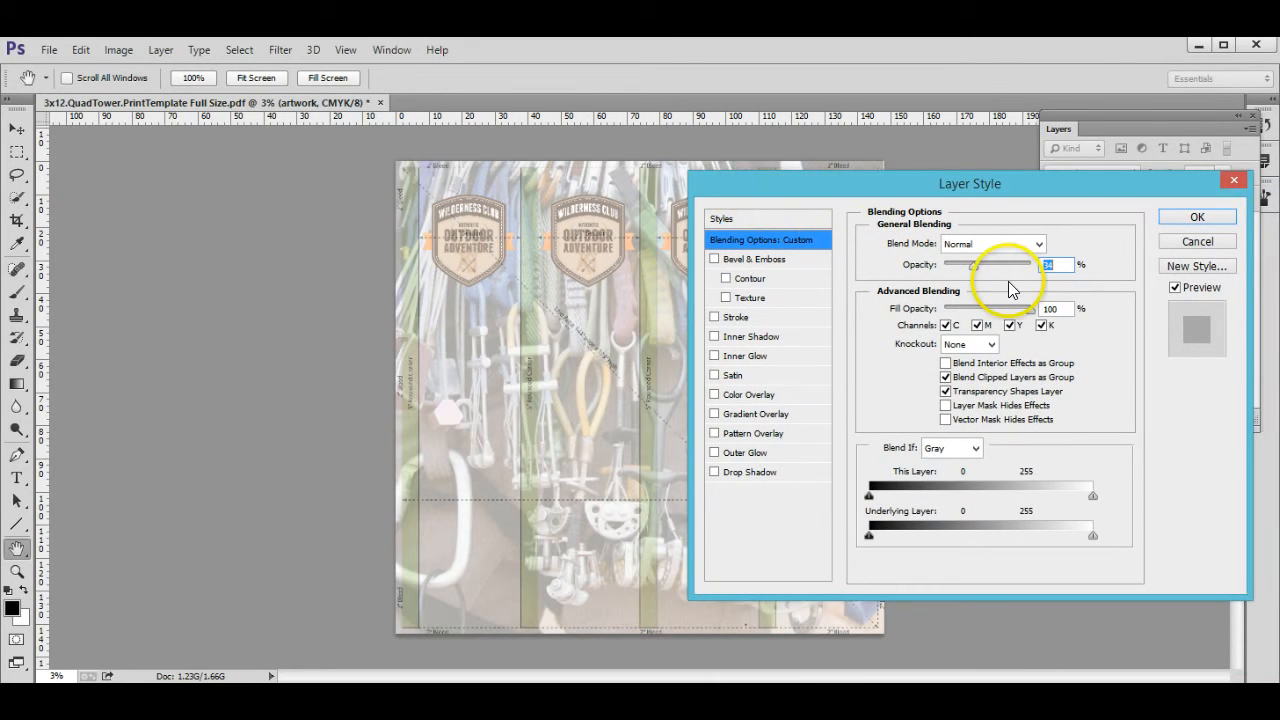
left_click_drag(1010, 264, 960, 264)
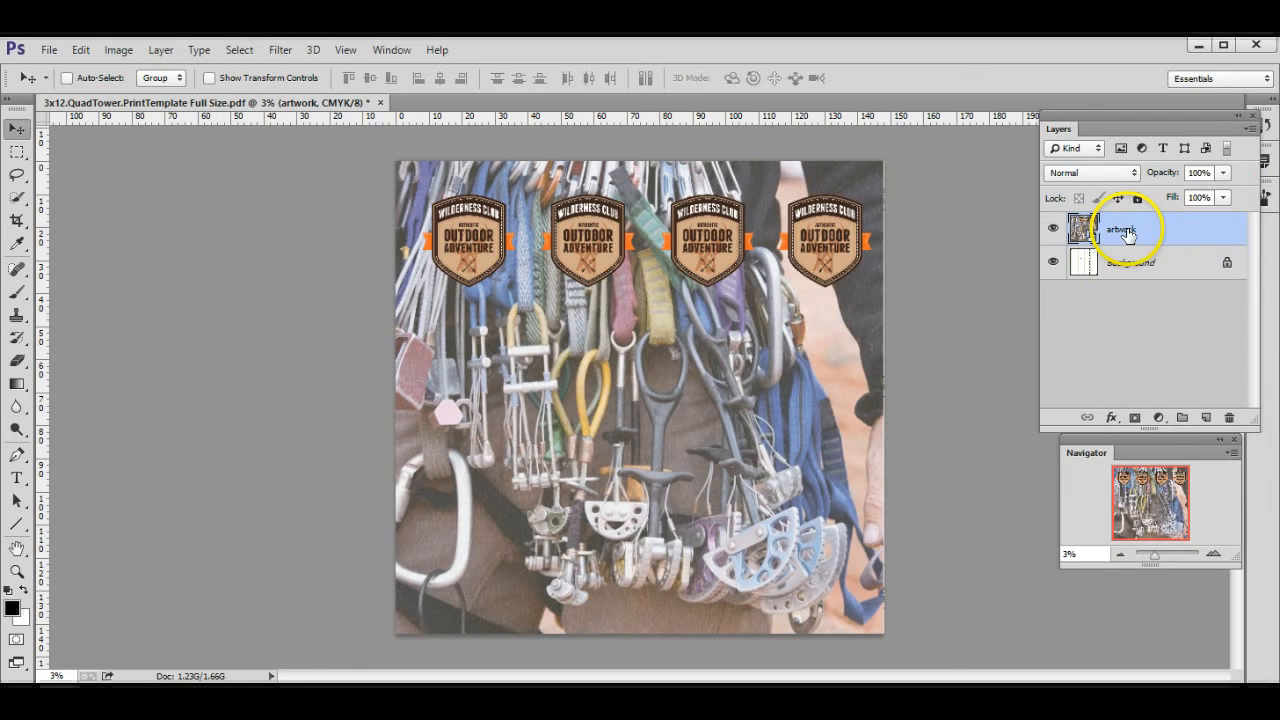
Reopen the artwork layer's options menu and choose its blending settings again
right_click(1120, 228)
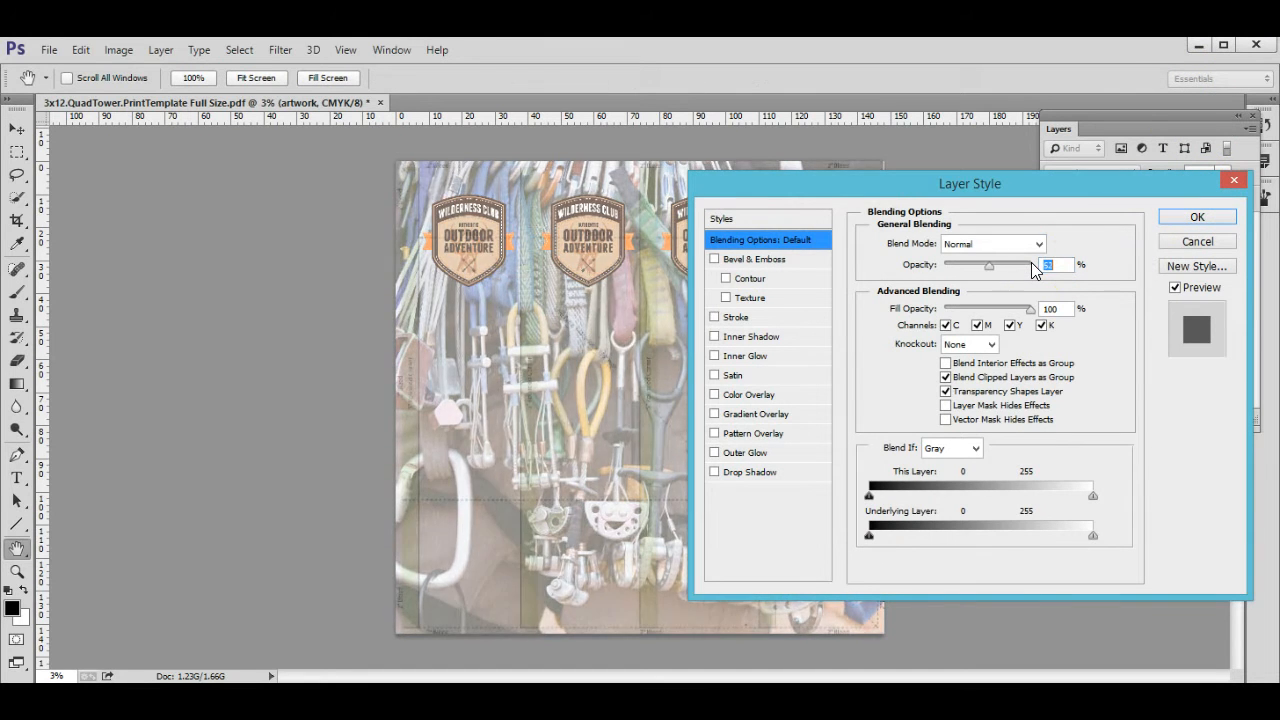
left_click(1197, 216)
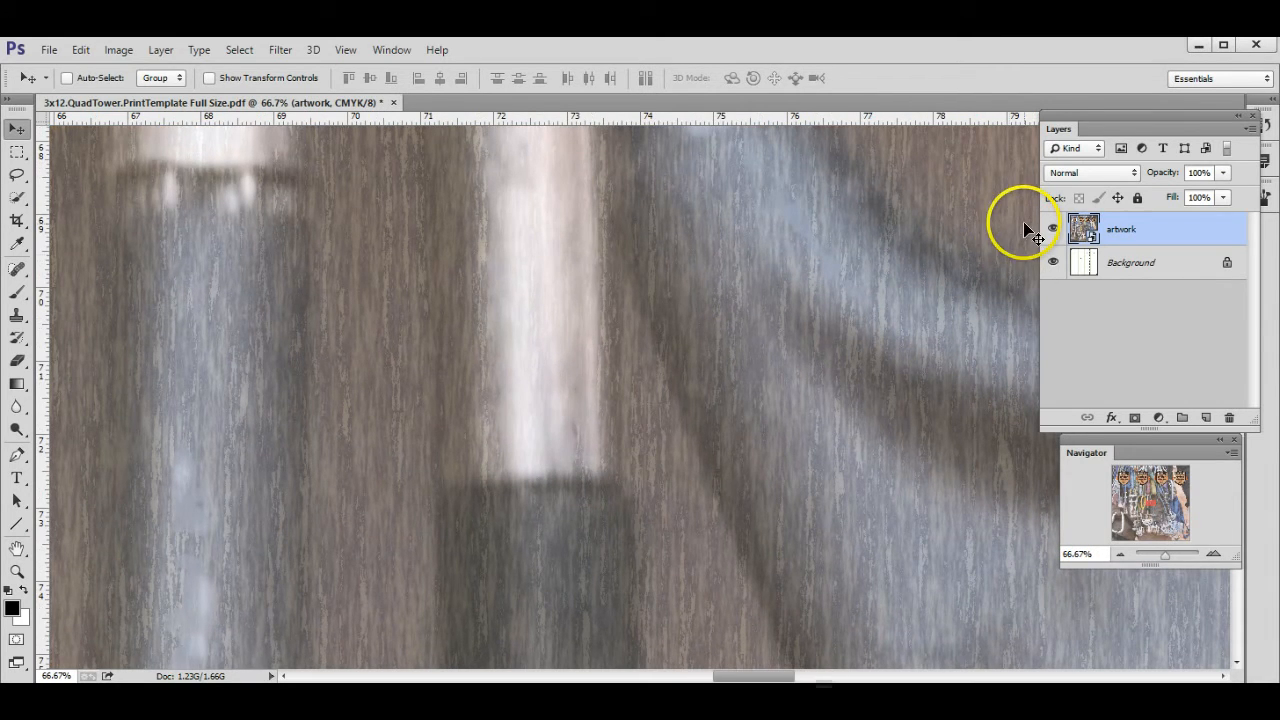
mouse_move(430, 130)
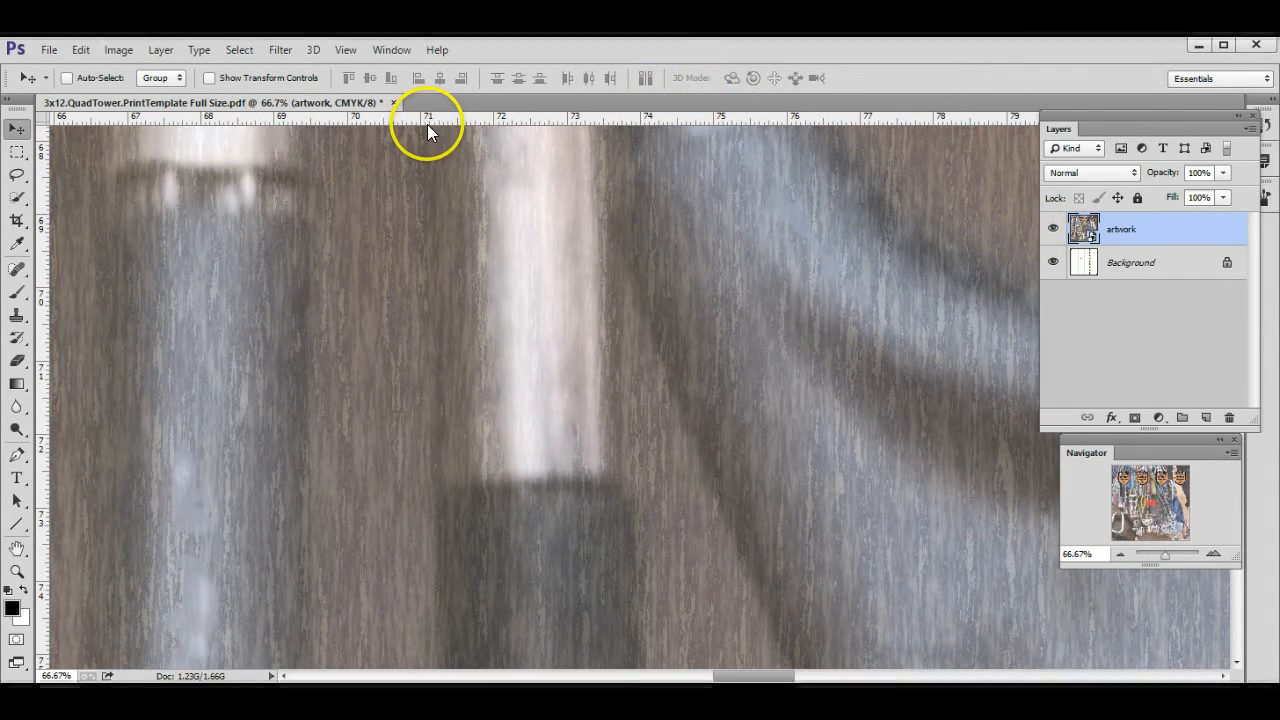
mouse_move(505, 131)
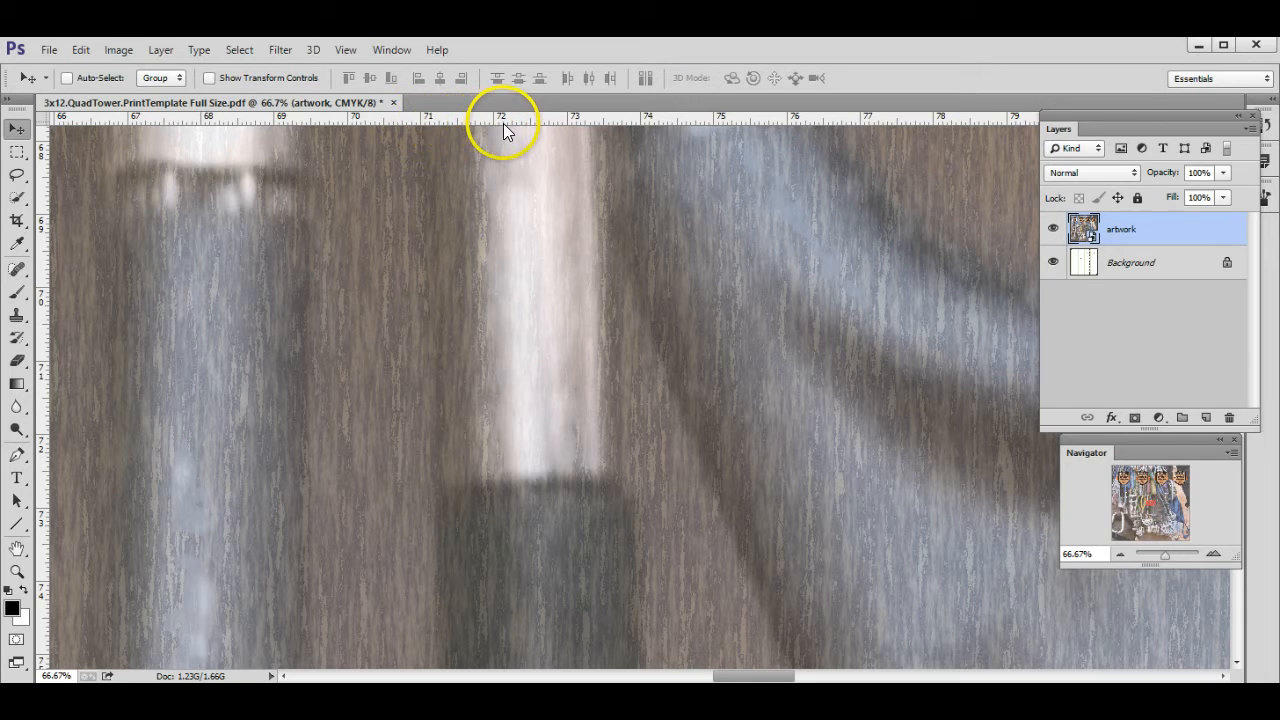
mouse_move(685, 205)
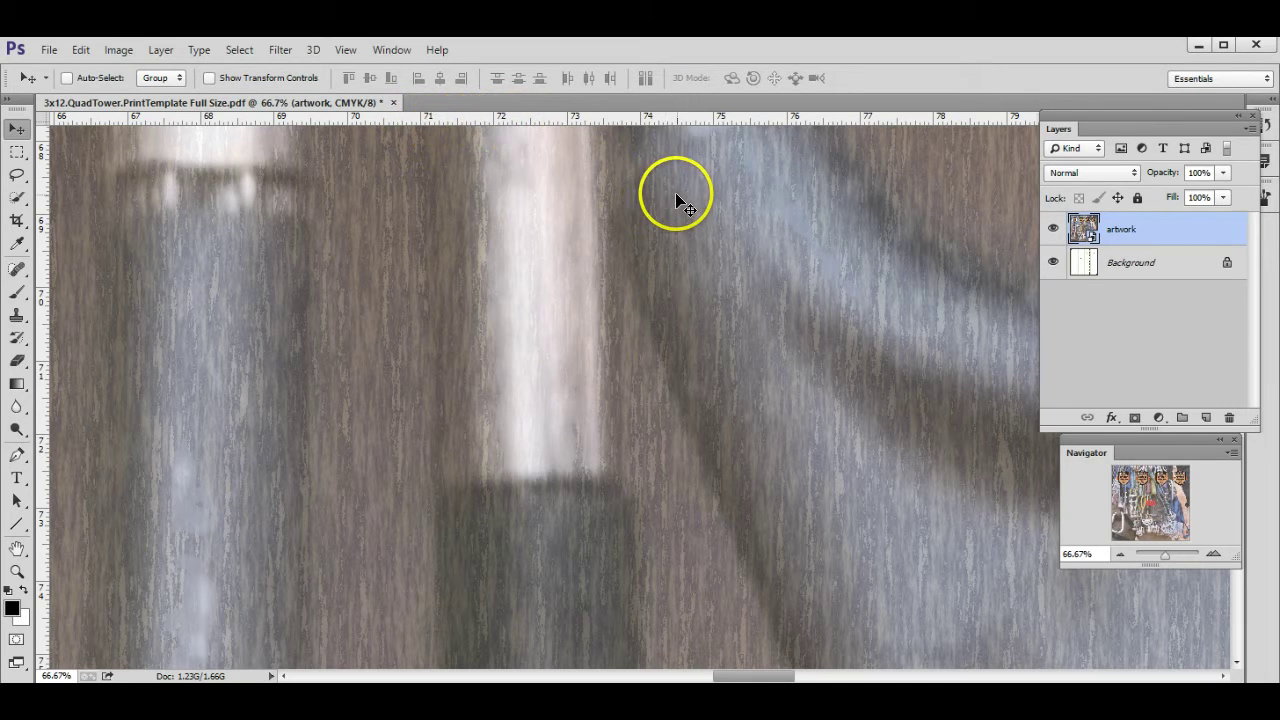
mouse_move(905, 398)
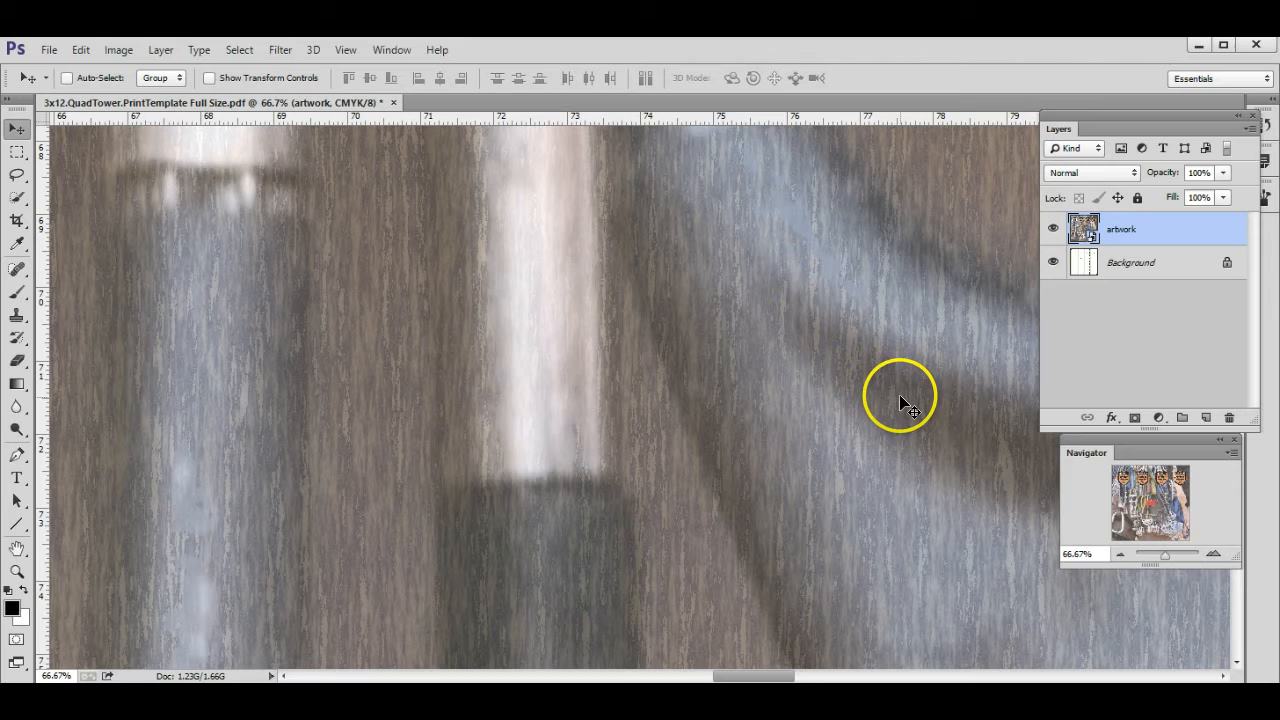
mouse_move(905, 418)
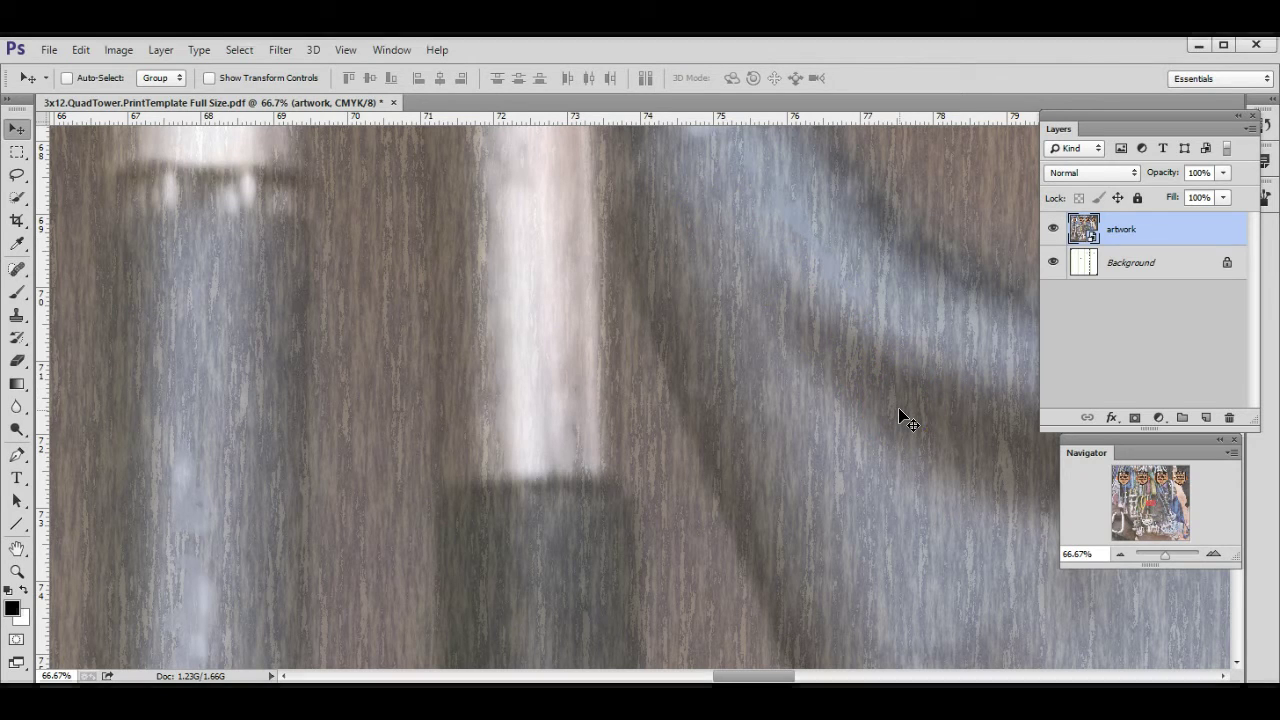
mouse_move(1010, 490)
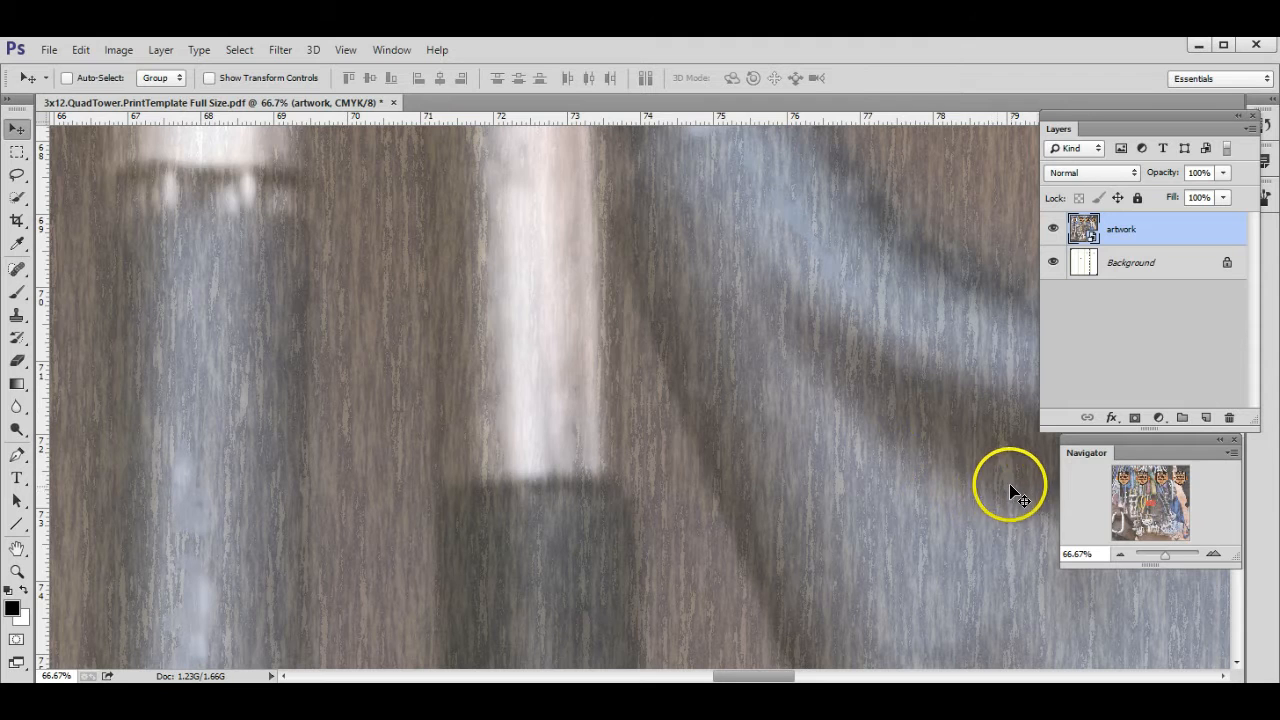
mouse_move(350, 50)
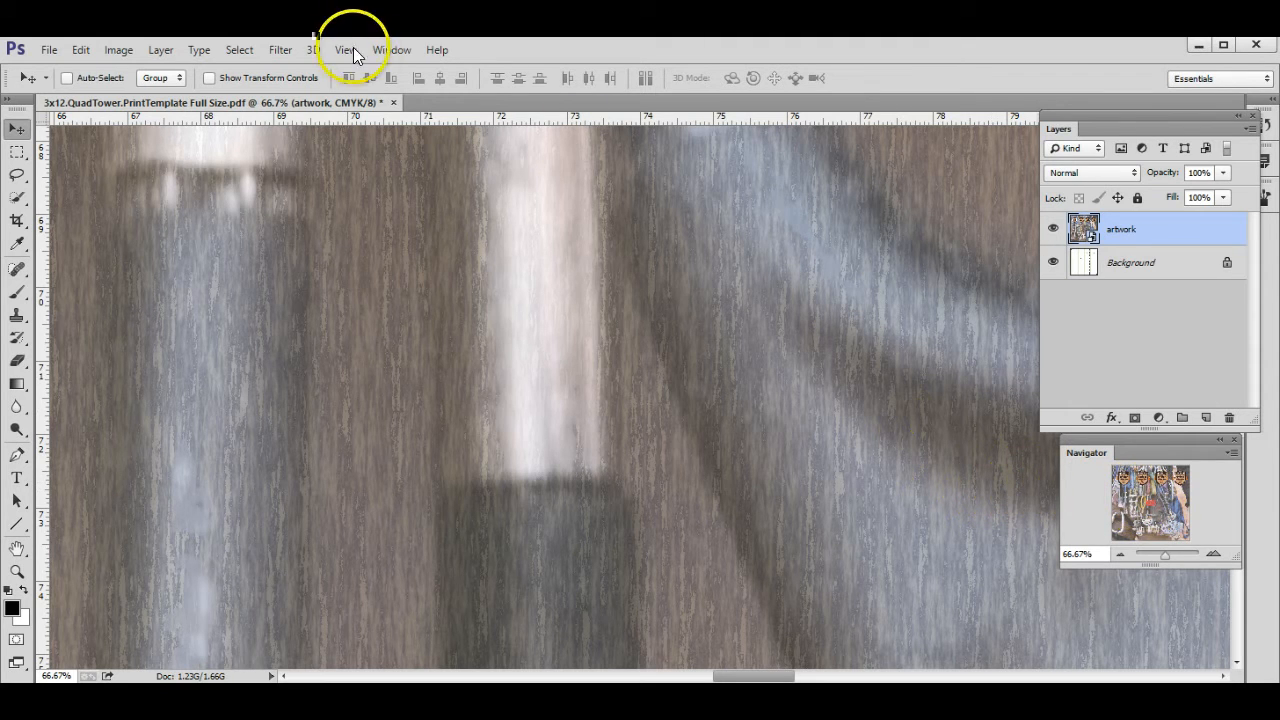
Show the Navigator panel from Window and jump the view to another artwork area
left_click(391, 49)
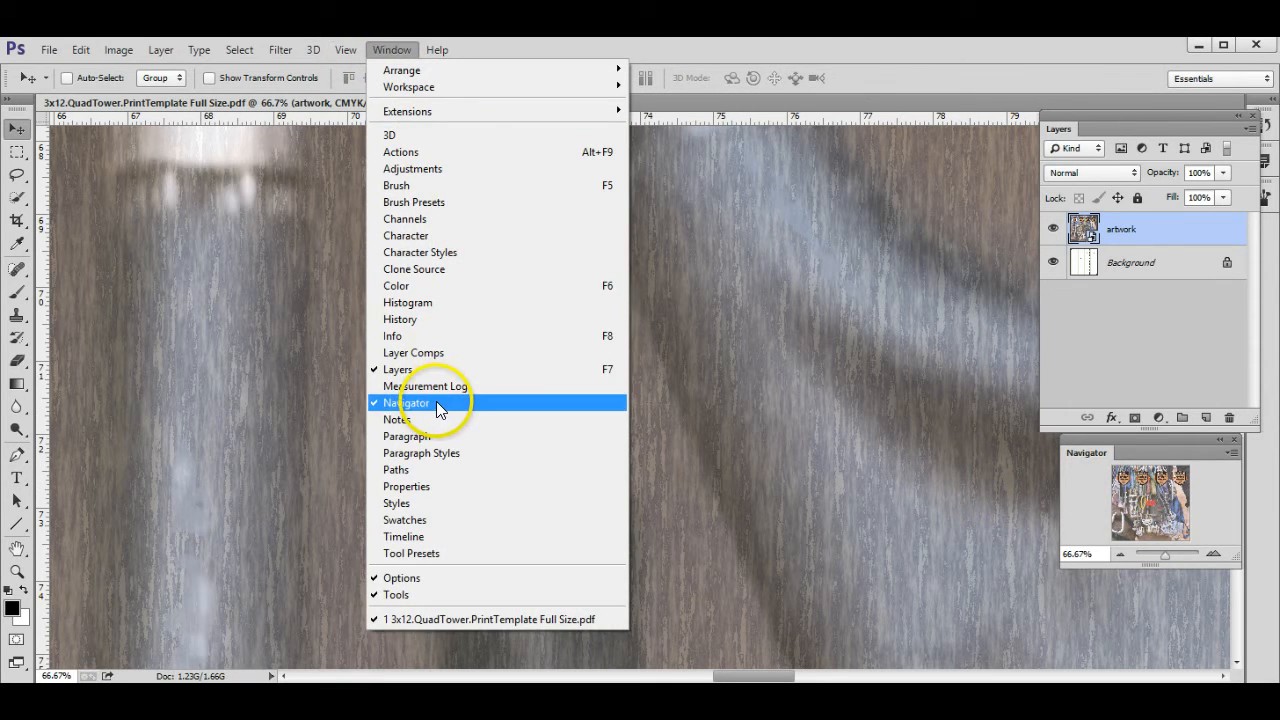
left_click(406, 402)
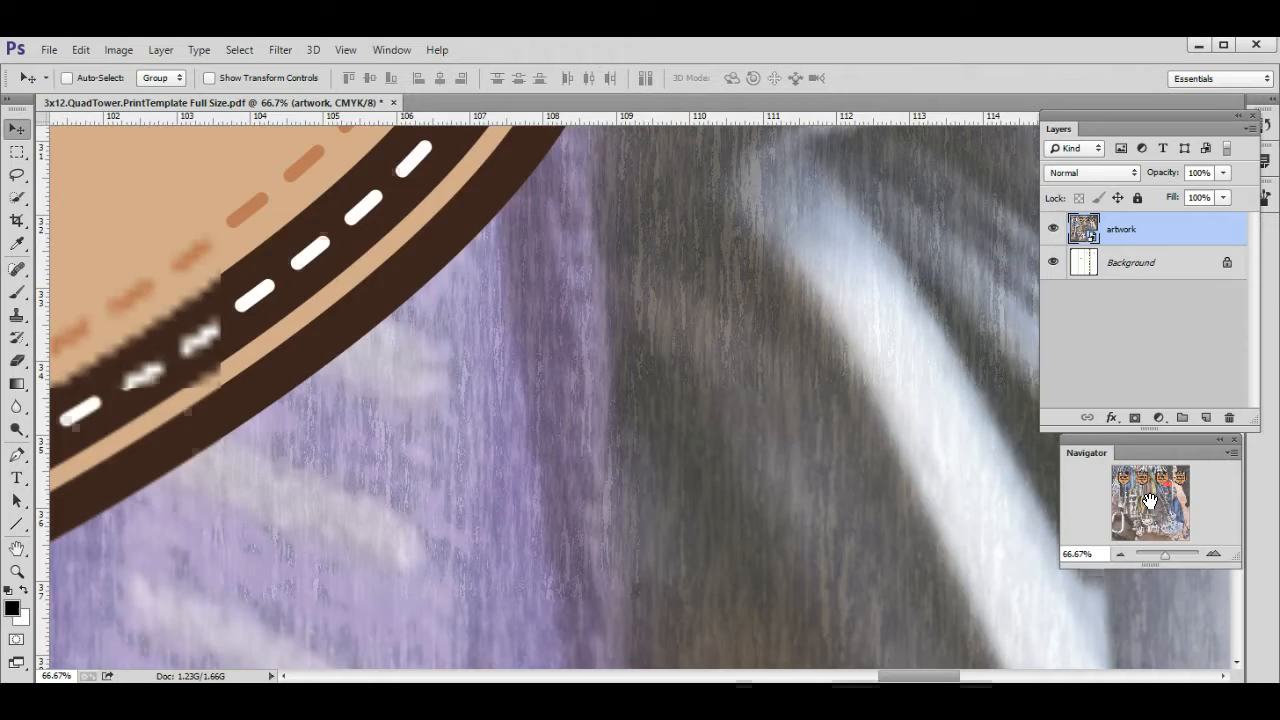
left_click(1150, 500)
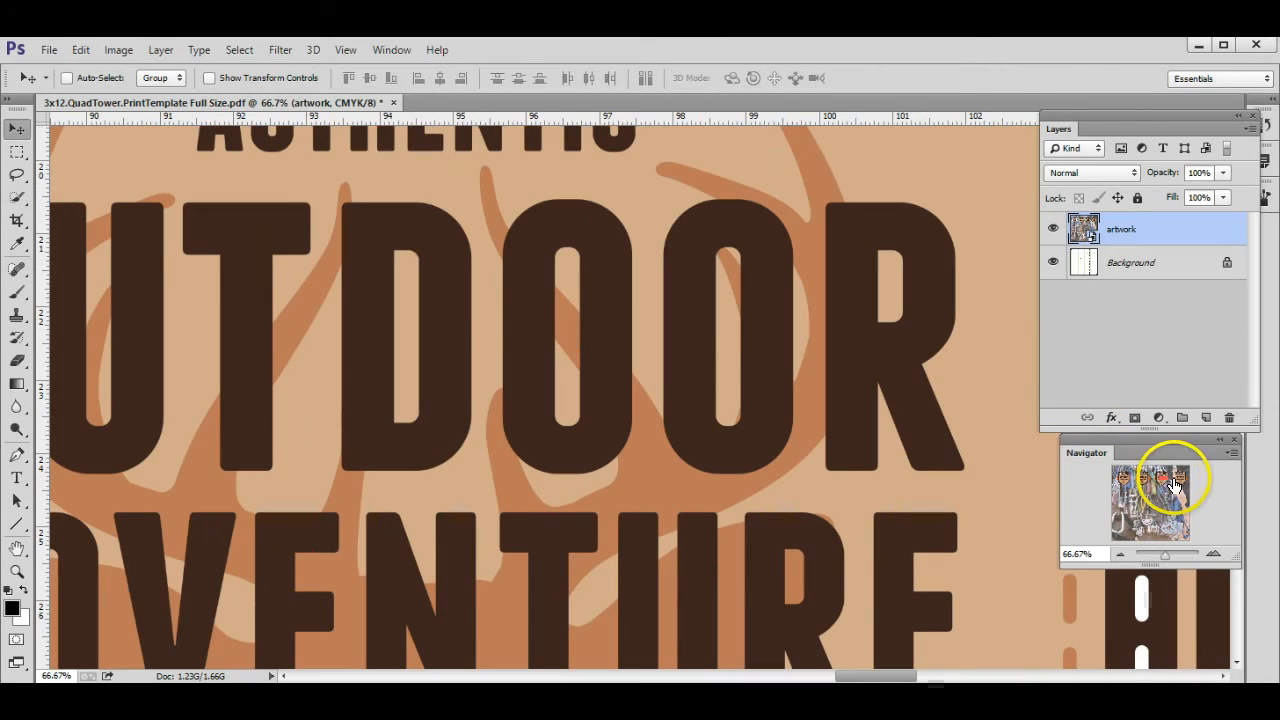
mouse_move(1175, 485)
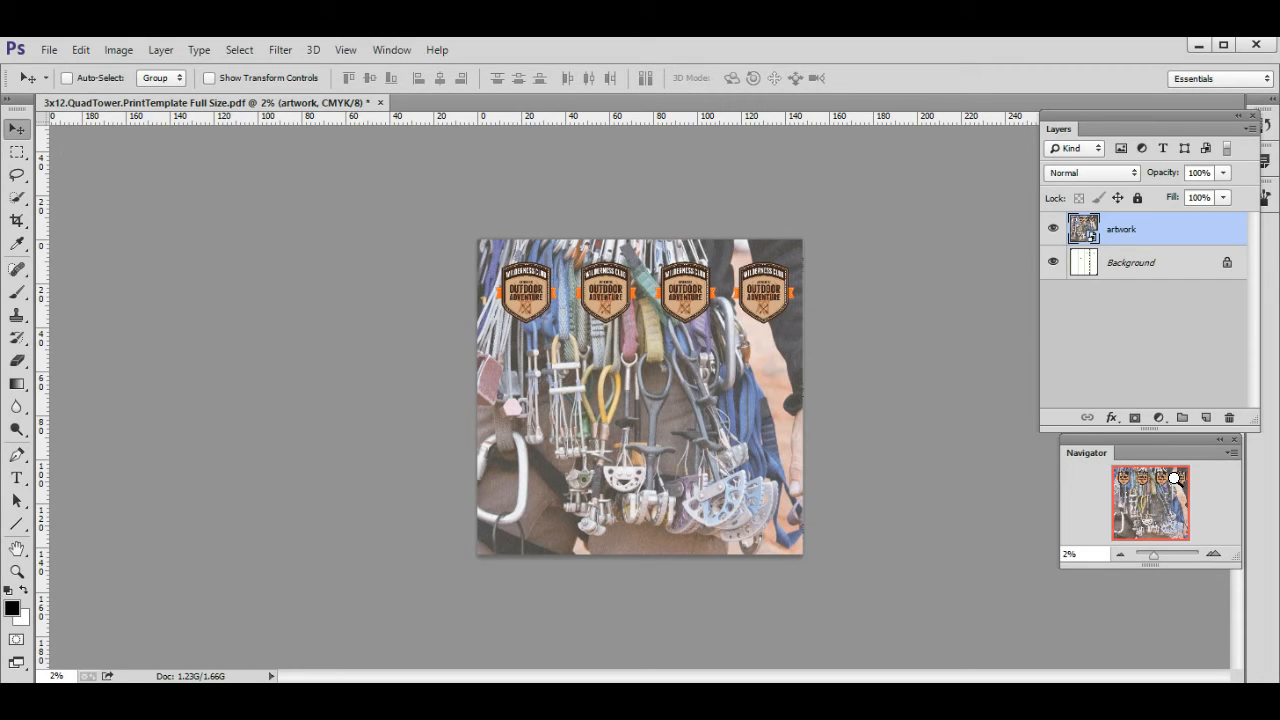
Select the Background template layer and toggle the artwork layer's visibility off and on
left_click(1130, 262)
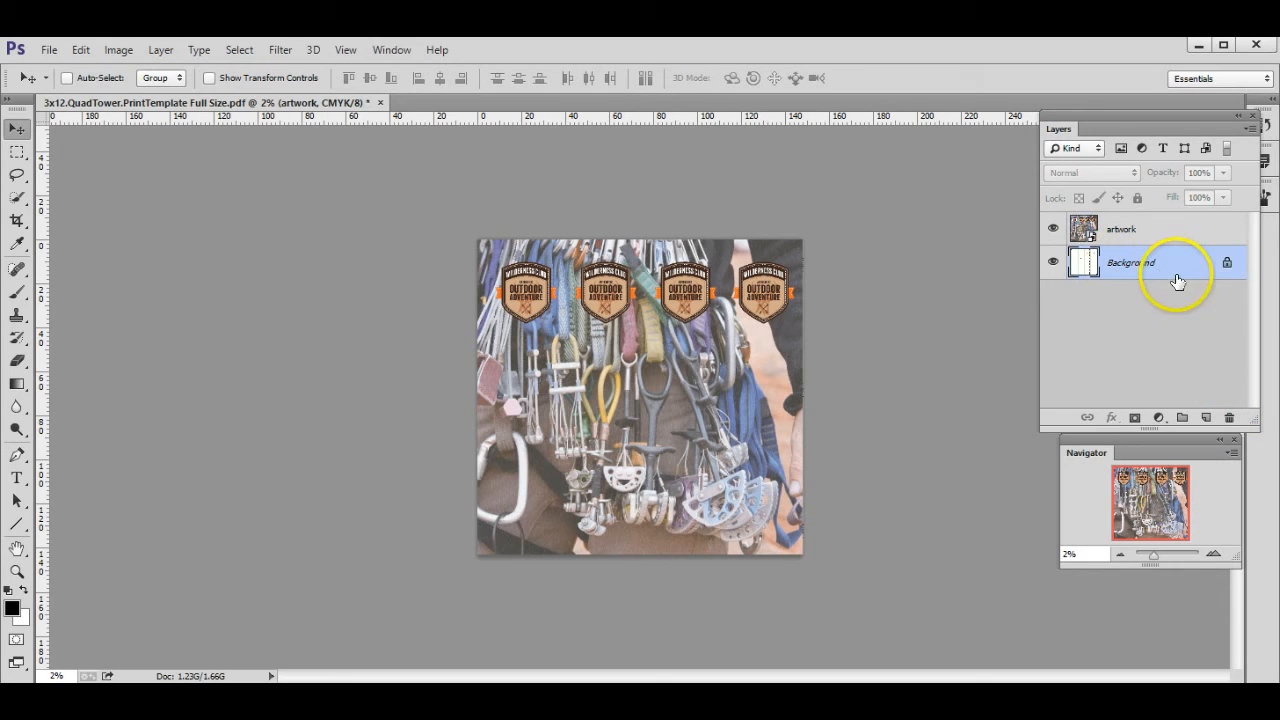
left_click(1130, 262)
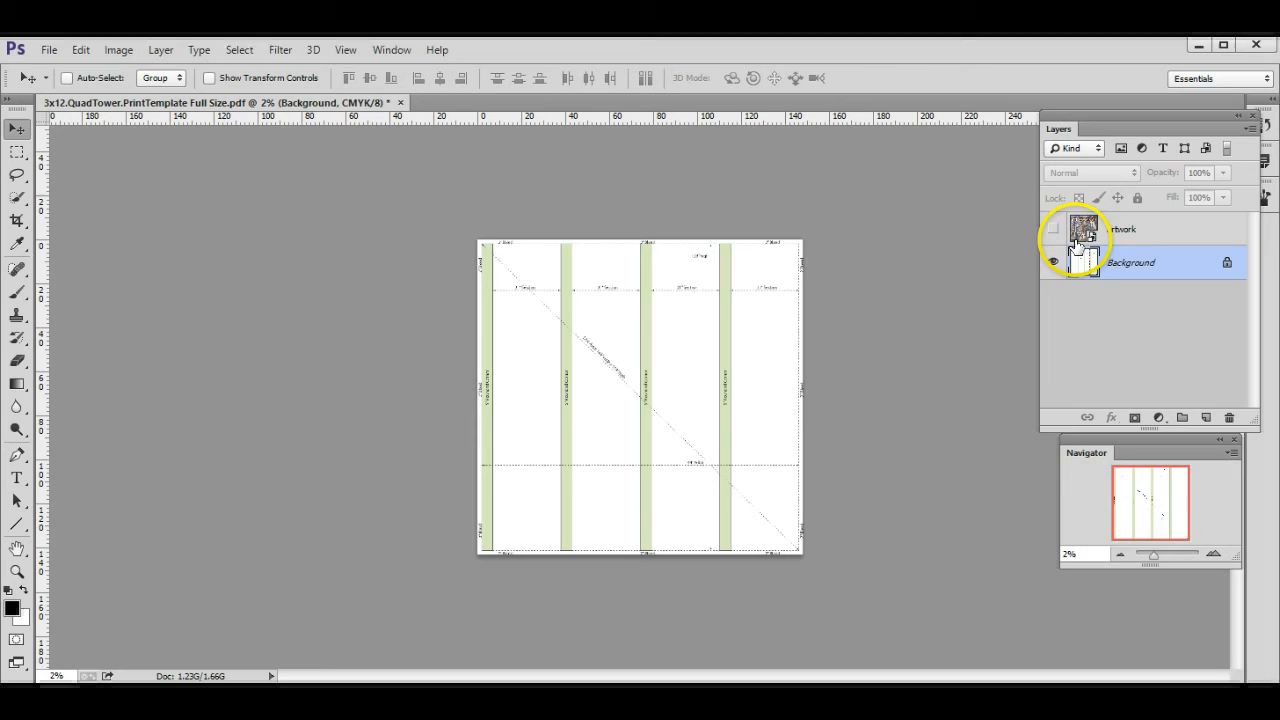
left_click(1053, 229)
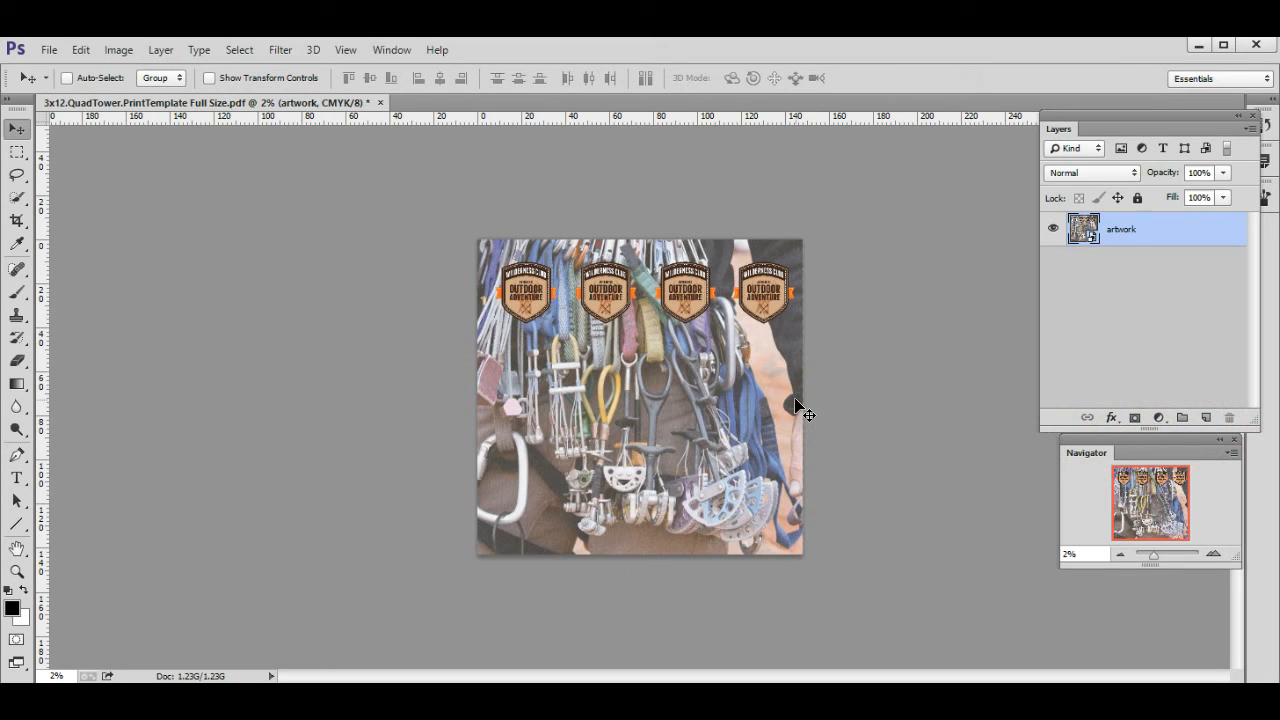
mouse_move(232, 185)
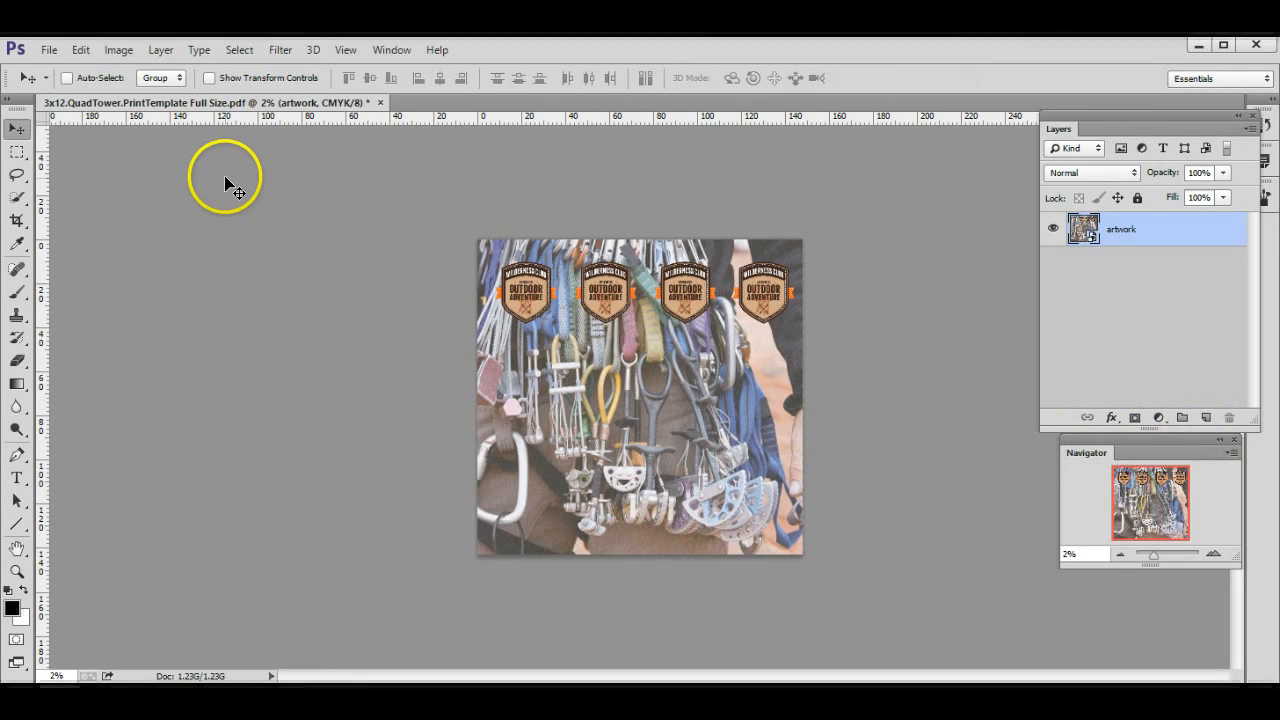
mouse_move(238, 198)
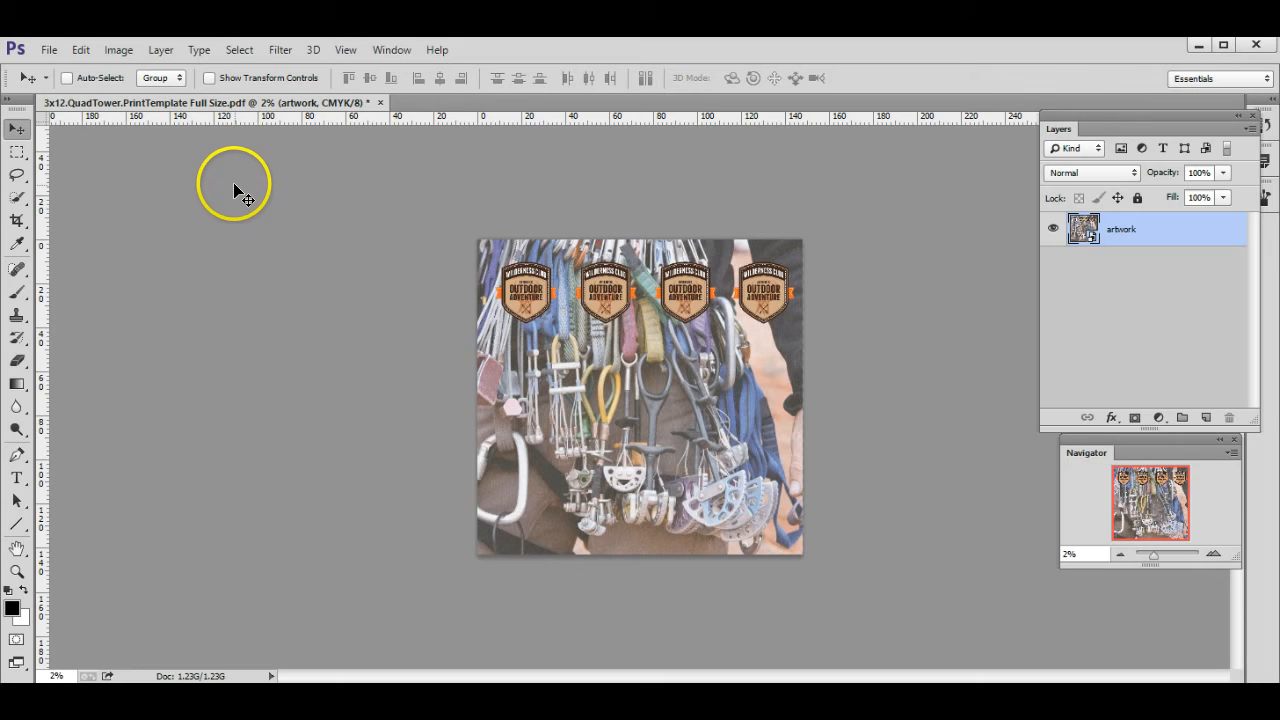
mouse_move(218, 188)
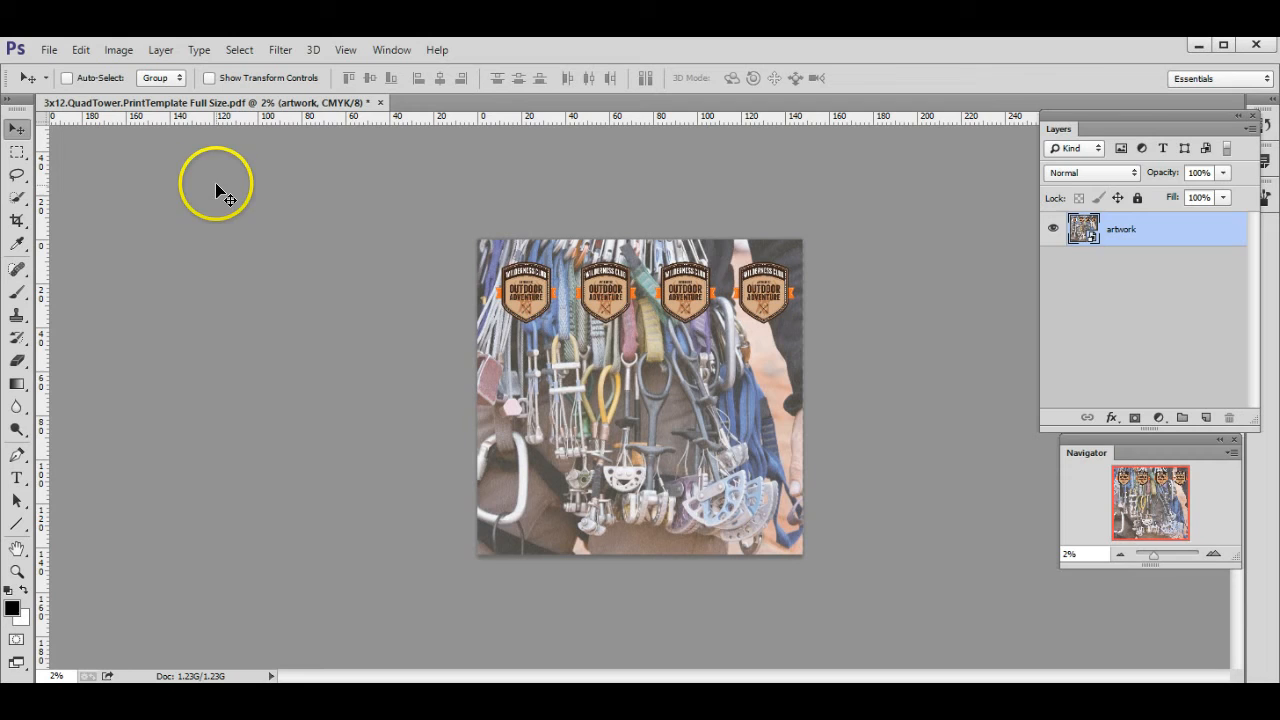
mouse_move(228, 207)
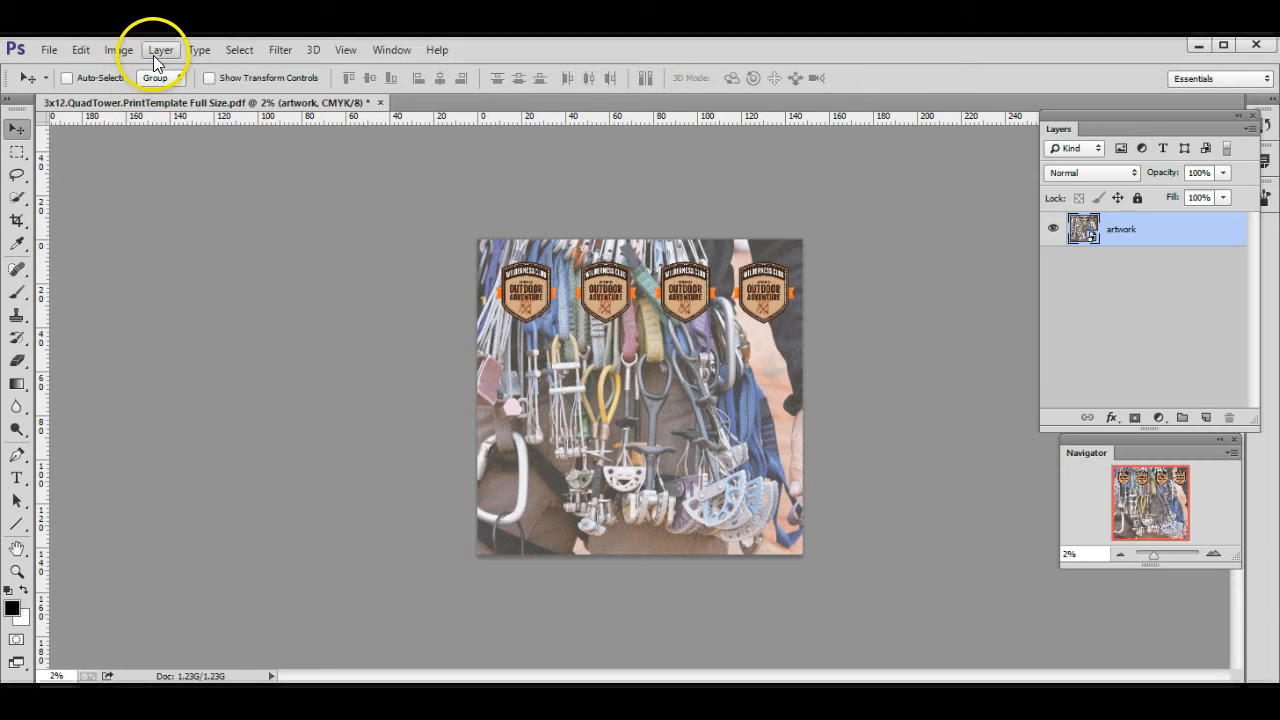
Merge all layers into a single locked Background layer with Layer > Flatten Image
left_click(160, 49)
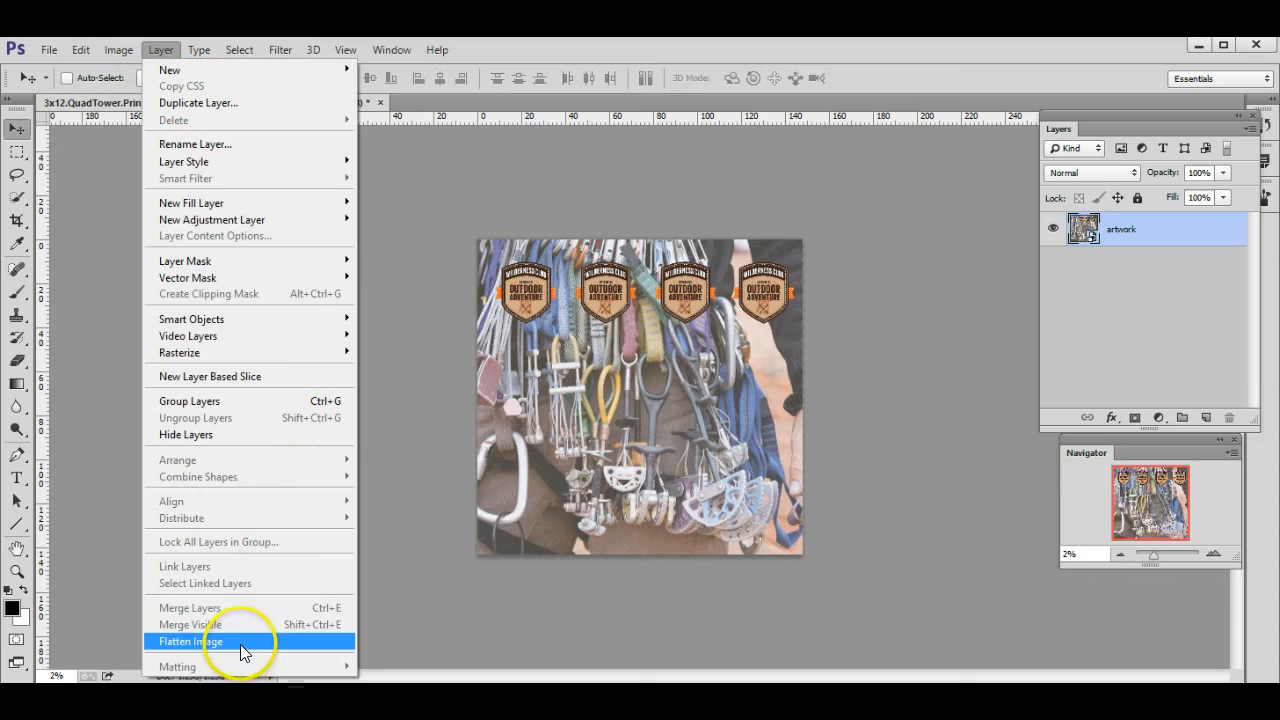
left_click(190, 641)
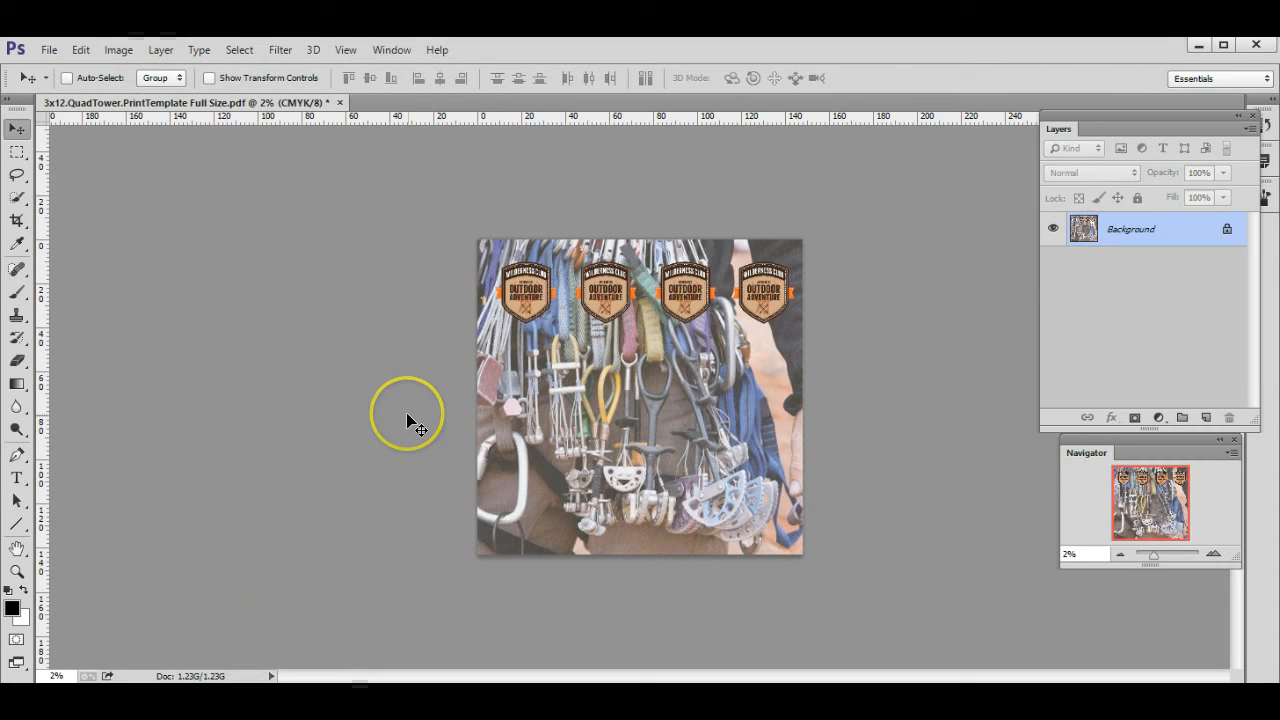
mouse_move(410, 420)
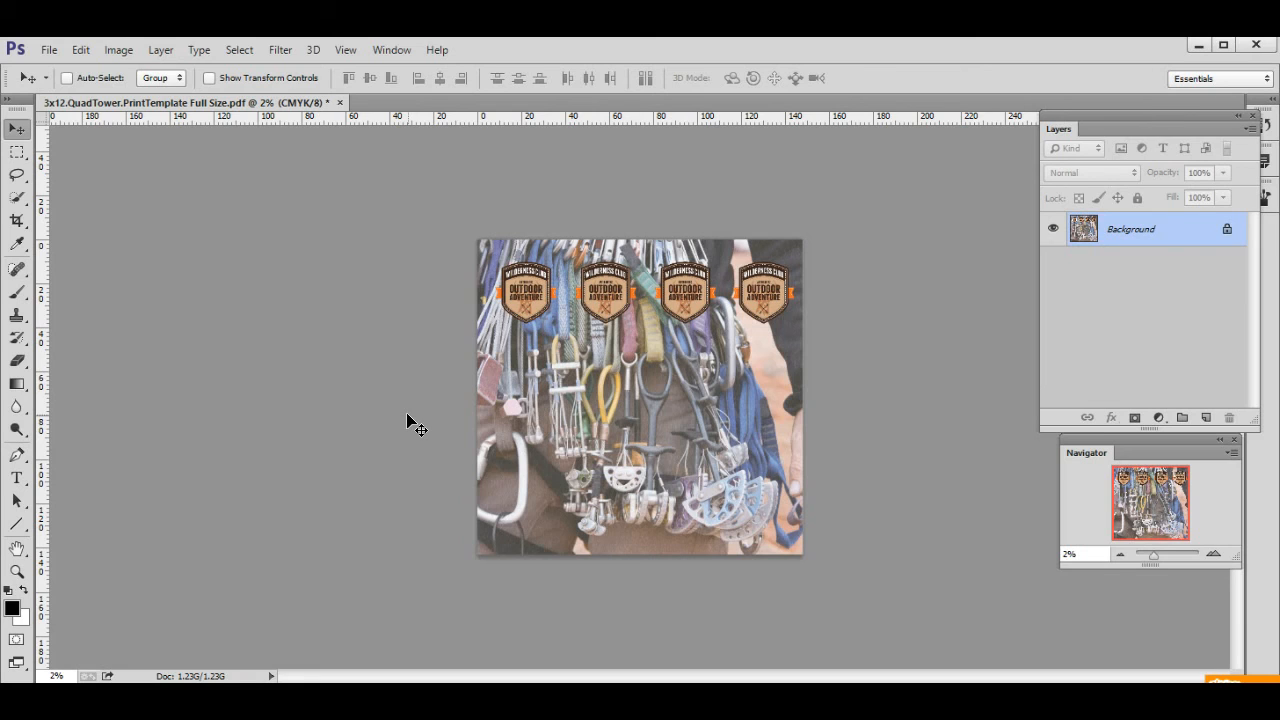
mouse_move(425, 425)
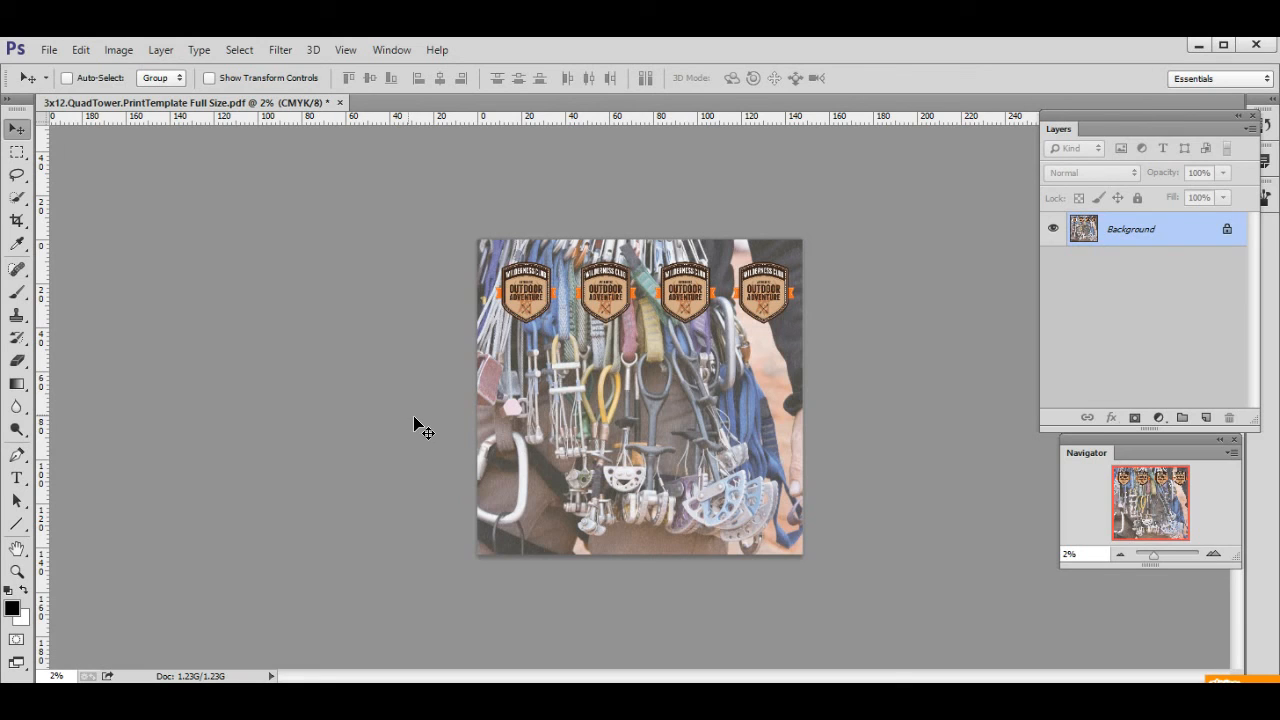
Bring up the File menu with Save As highlighted for the flattened artwork
left_click(48, 49)
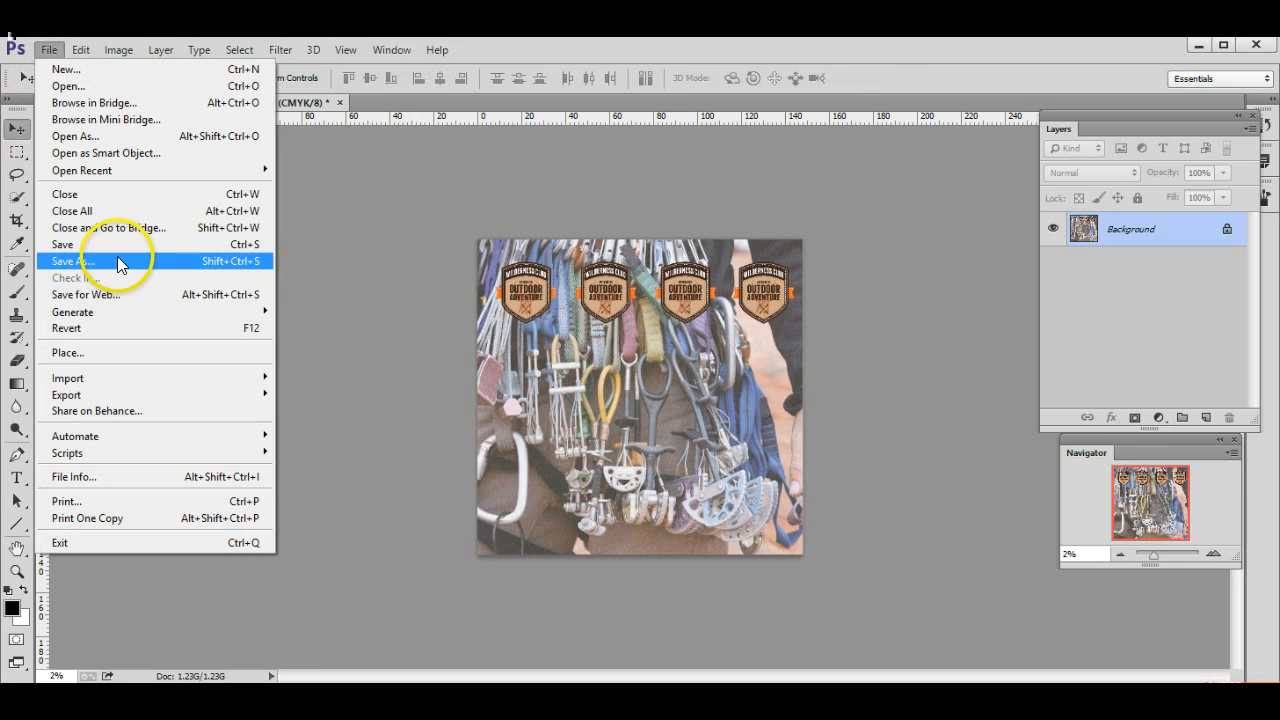
mouse_move(118, 263)
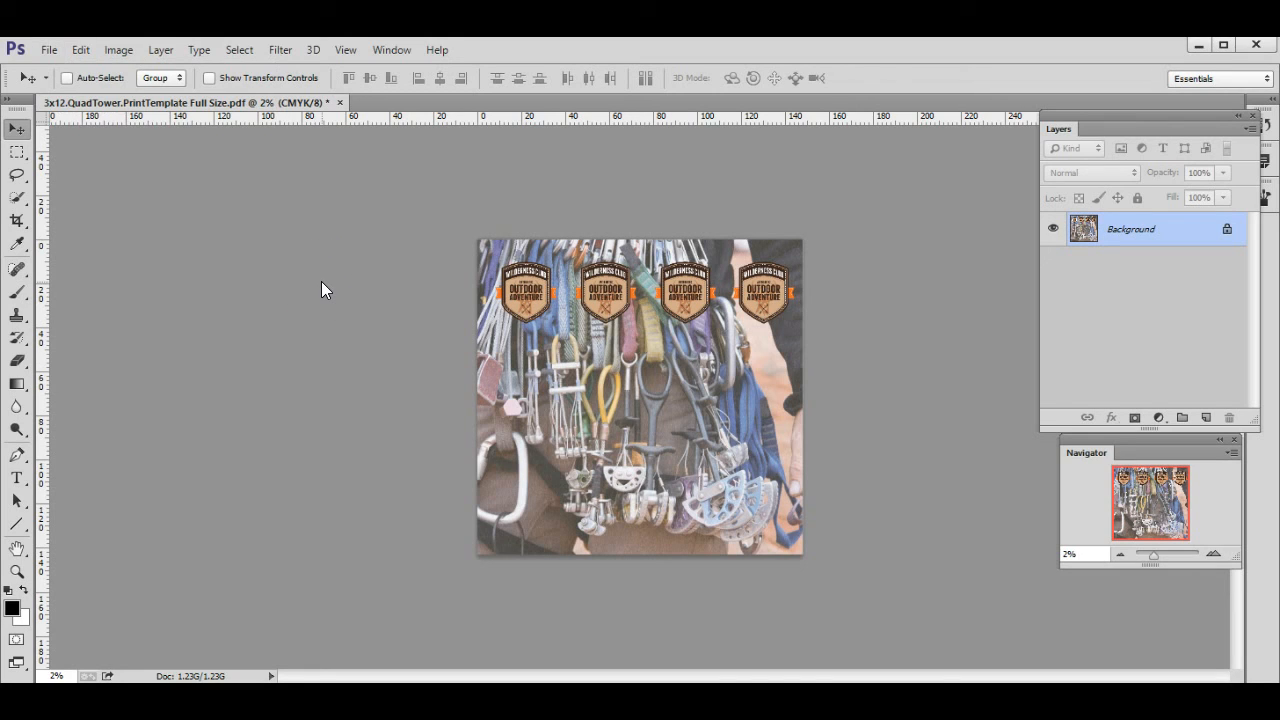
mouse_move(330, 291)
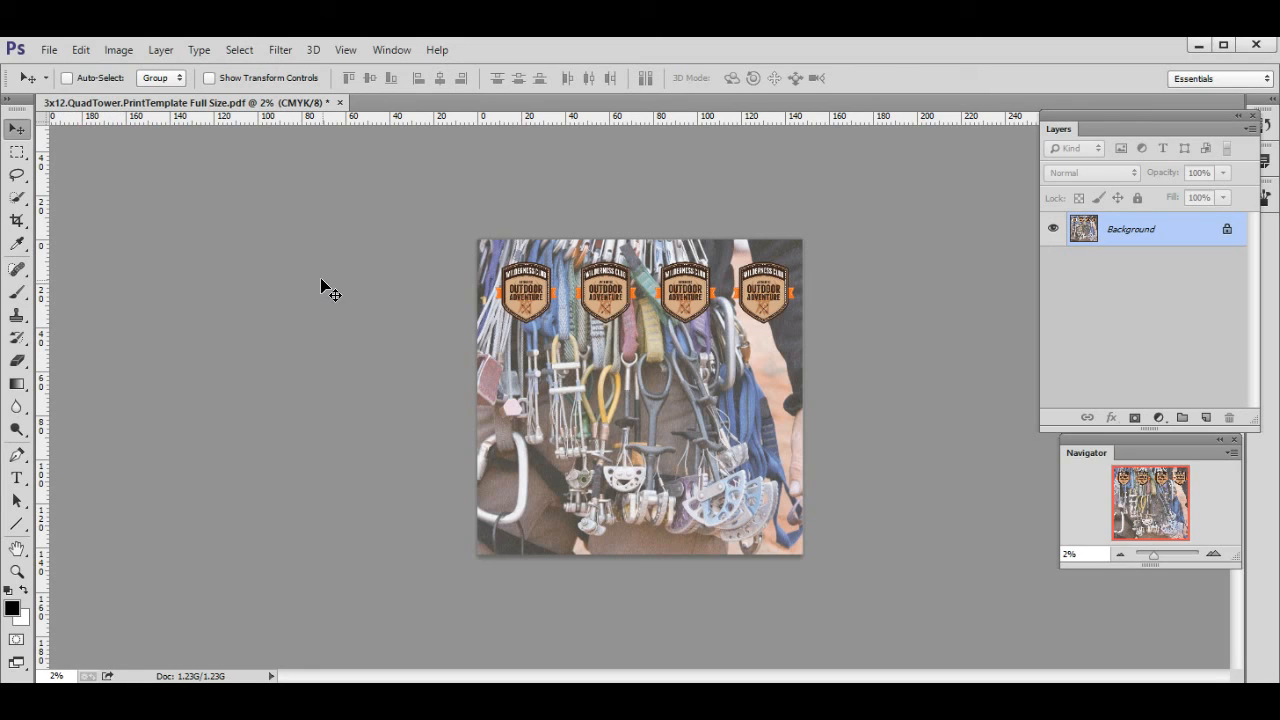